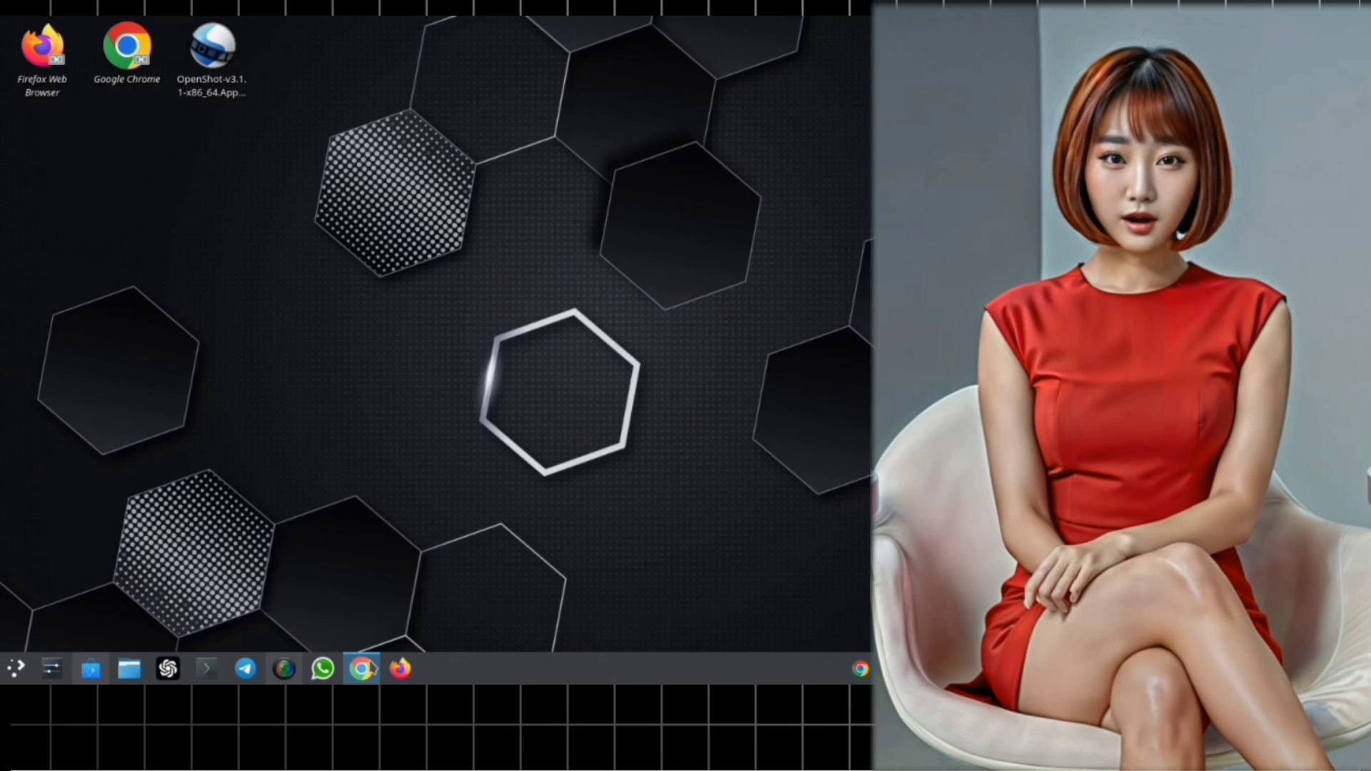
Launch Google Chrome from the desktop to get a fresh new tab.
{"action": "left_click", "coordinate": [362, 669]}
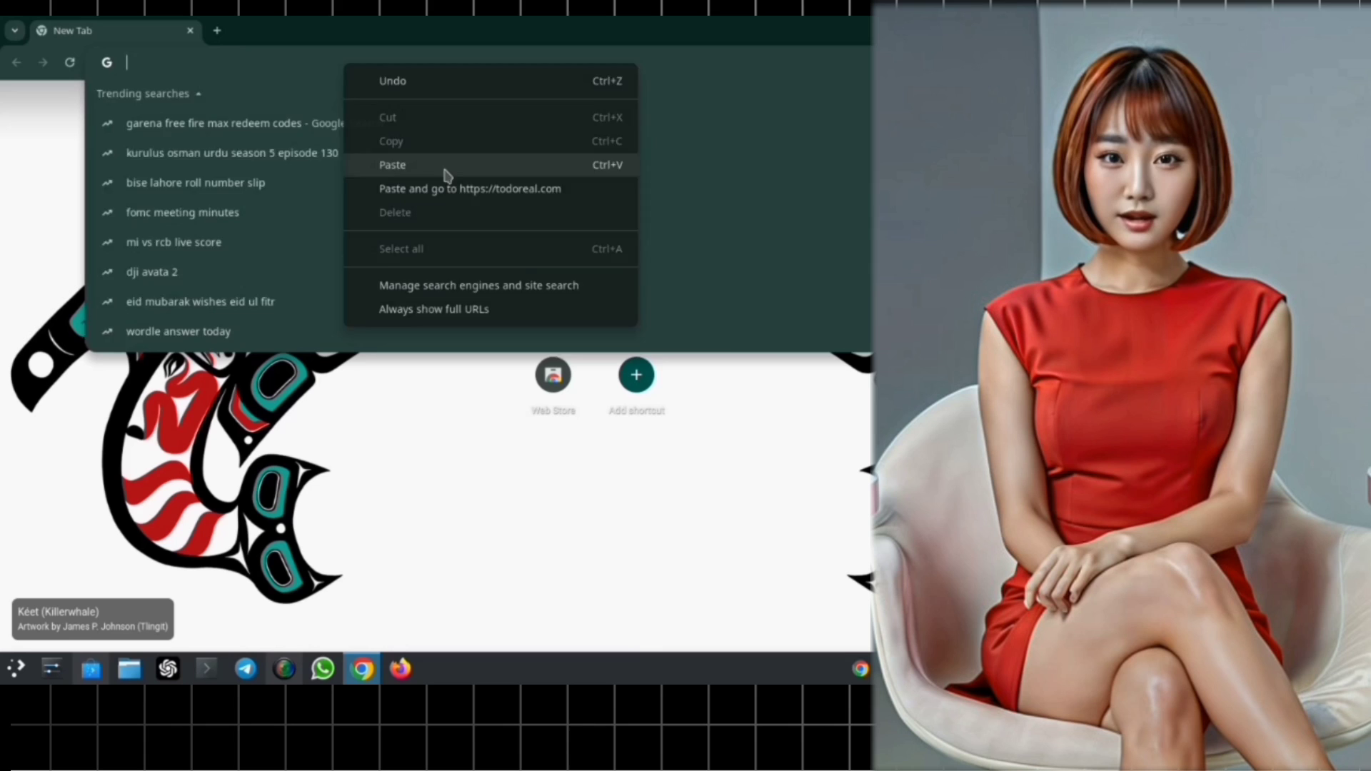
{"action": "left_click", "coordinate": [470, 188]}
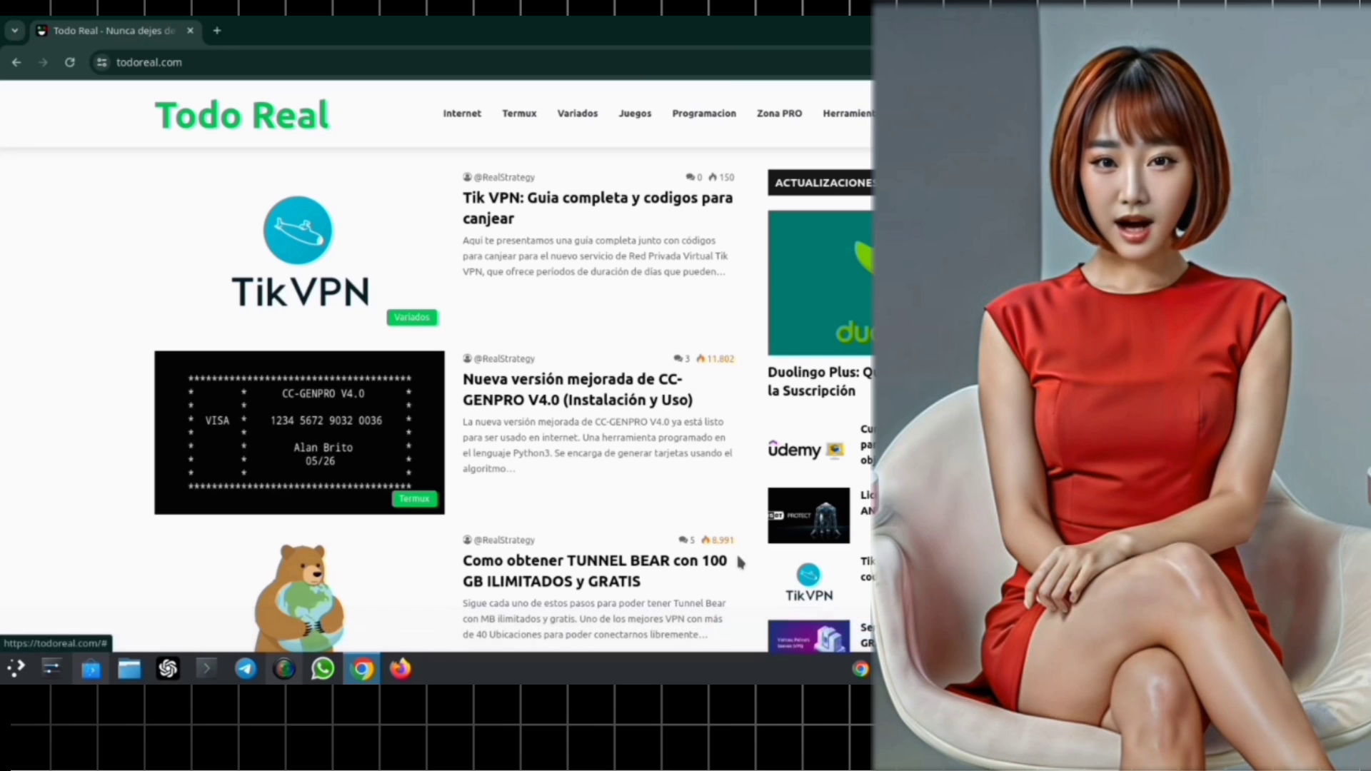
{"action": "left_click", "coordinate": [462, 113]}
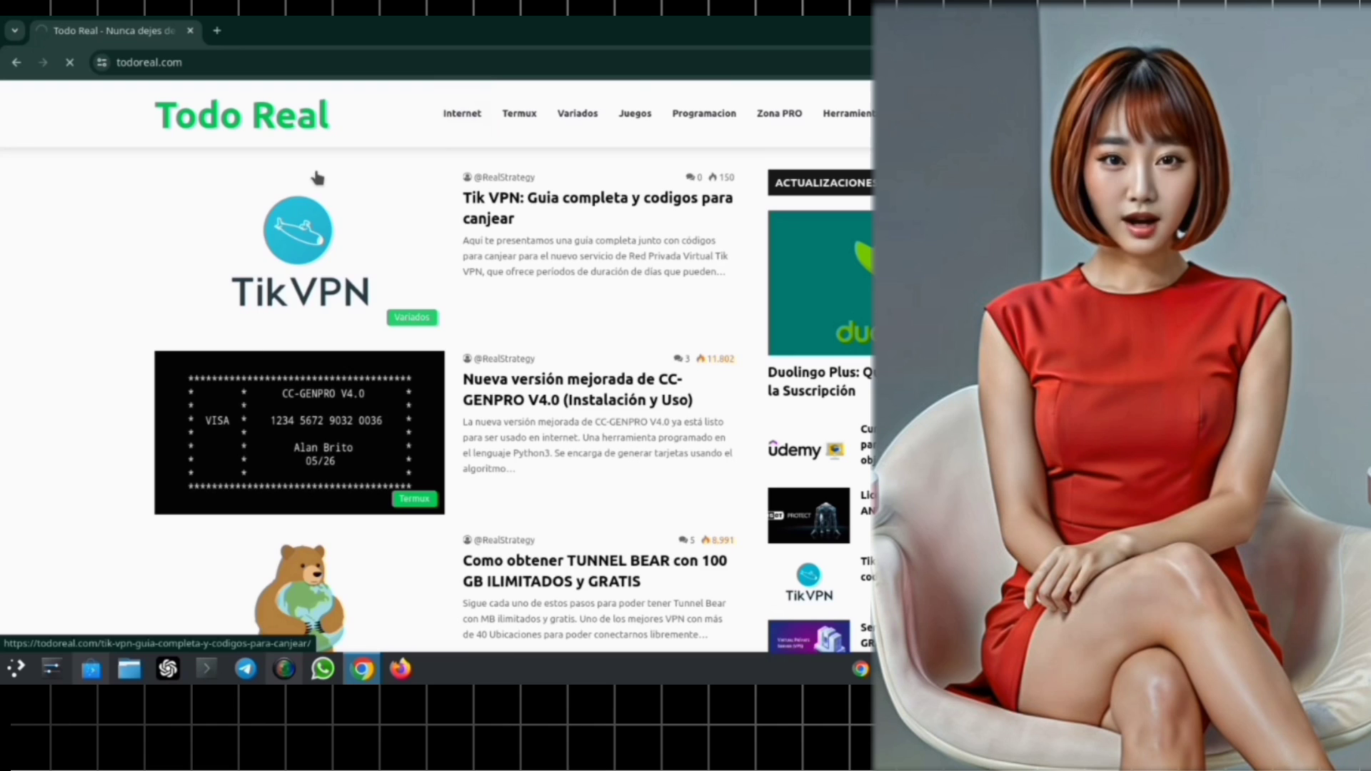
Scroll the Internet category page and open the 'FREE PREMIUM VPS Servers' article.
{"action": "left_click", "coordinate": [462, 112]}
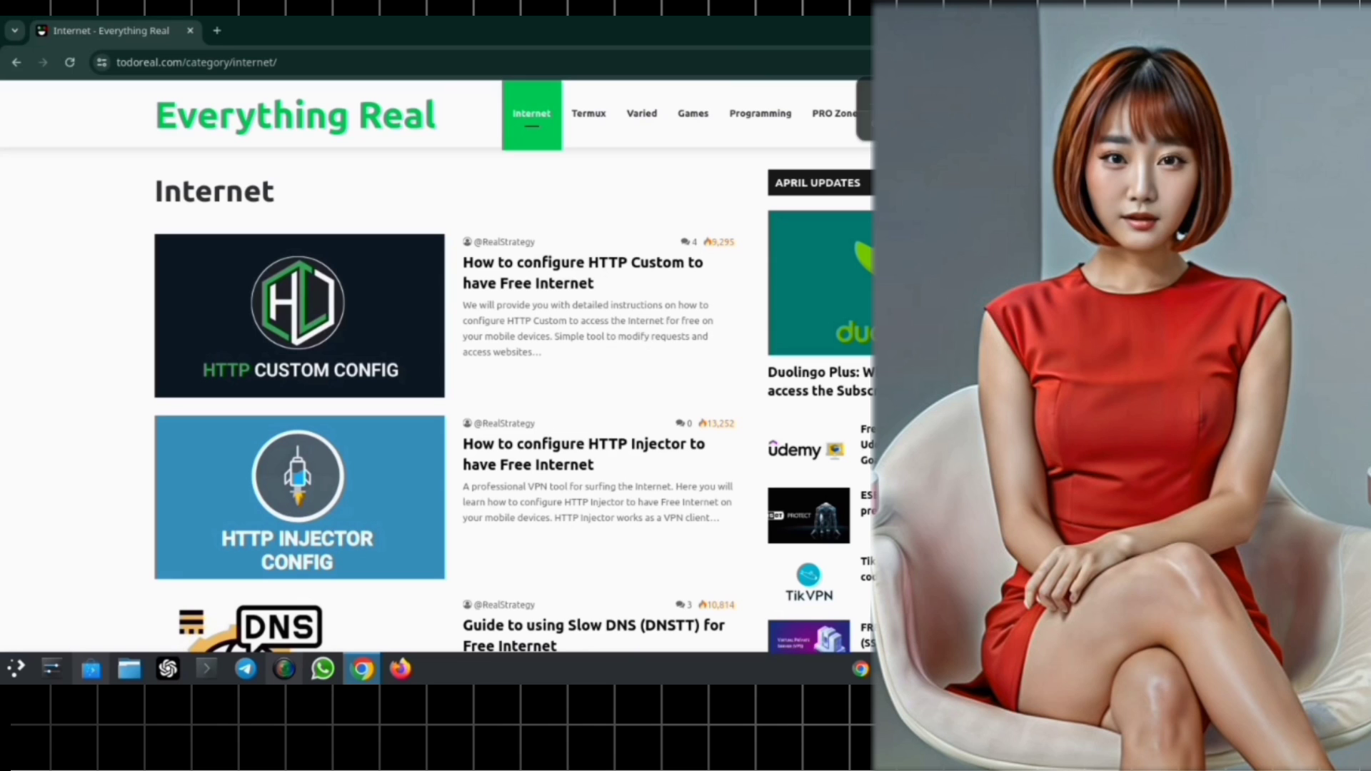
{"action": "scroll", "scroll_direction": "down", "scroll_amount": 3}
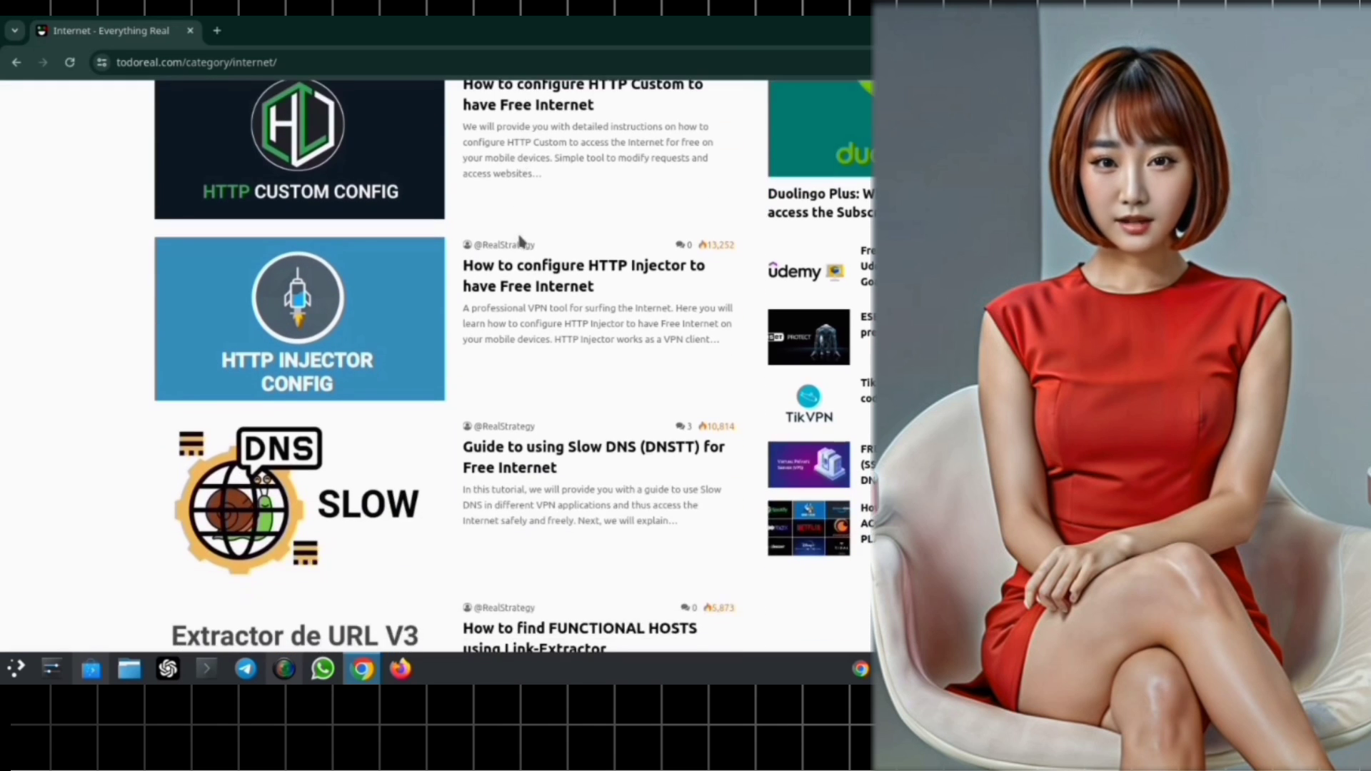
{"action": "scroll", "scroll_direction": "down", "scroll_amount": 3}
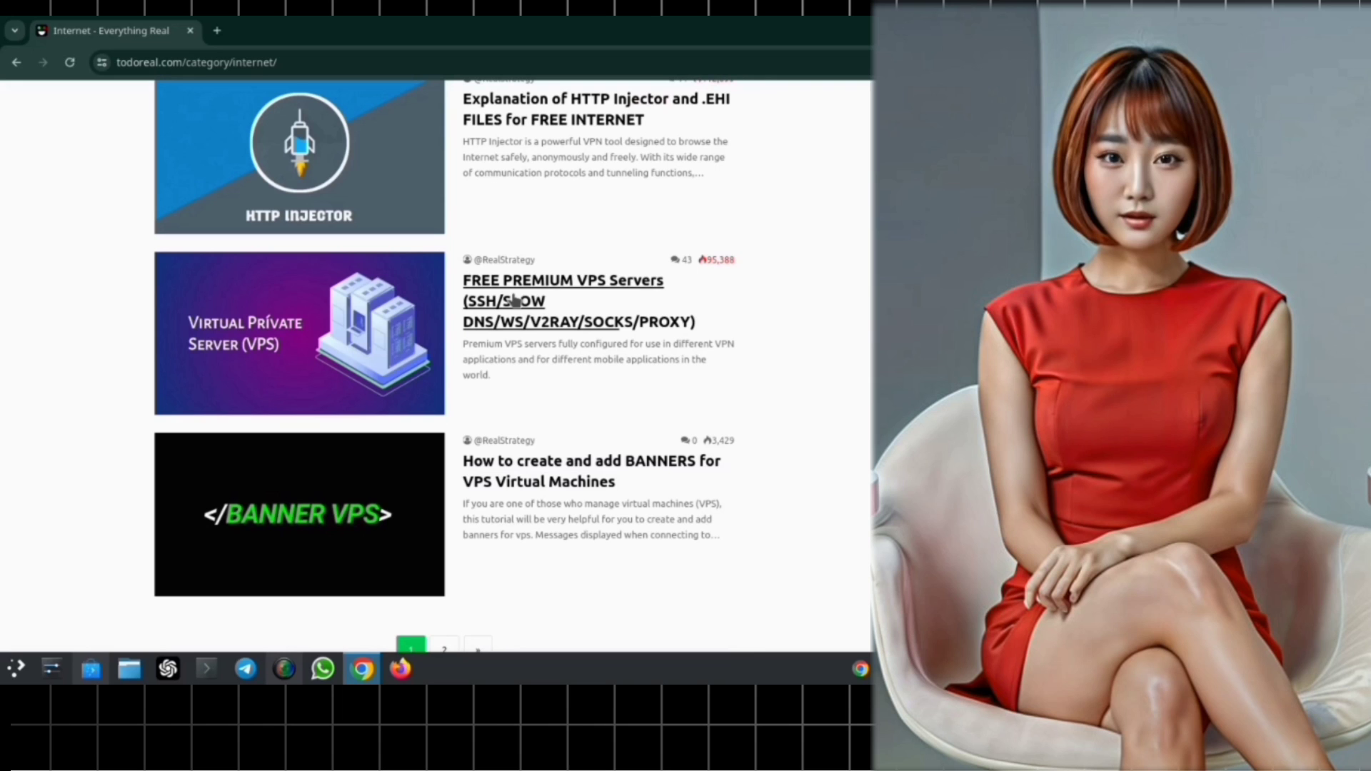
{"action": "left_click", "coordinate": [562, 301]}
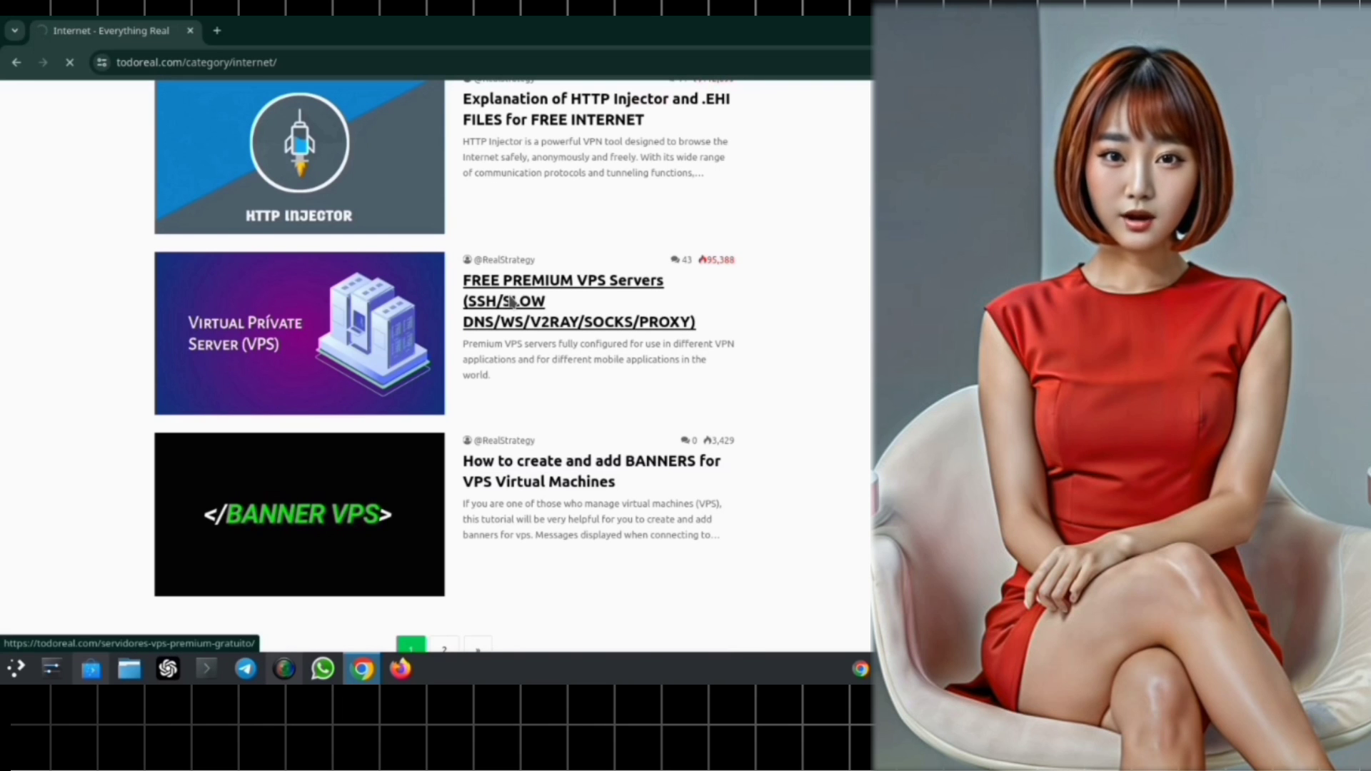
Scroll the premium VPS post past the country listings to the Slow DNS and USA servers.
{"action": "left_click", "coordinate": [562, 301]}
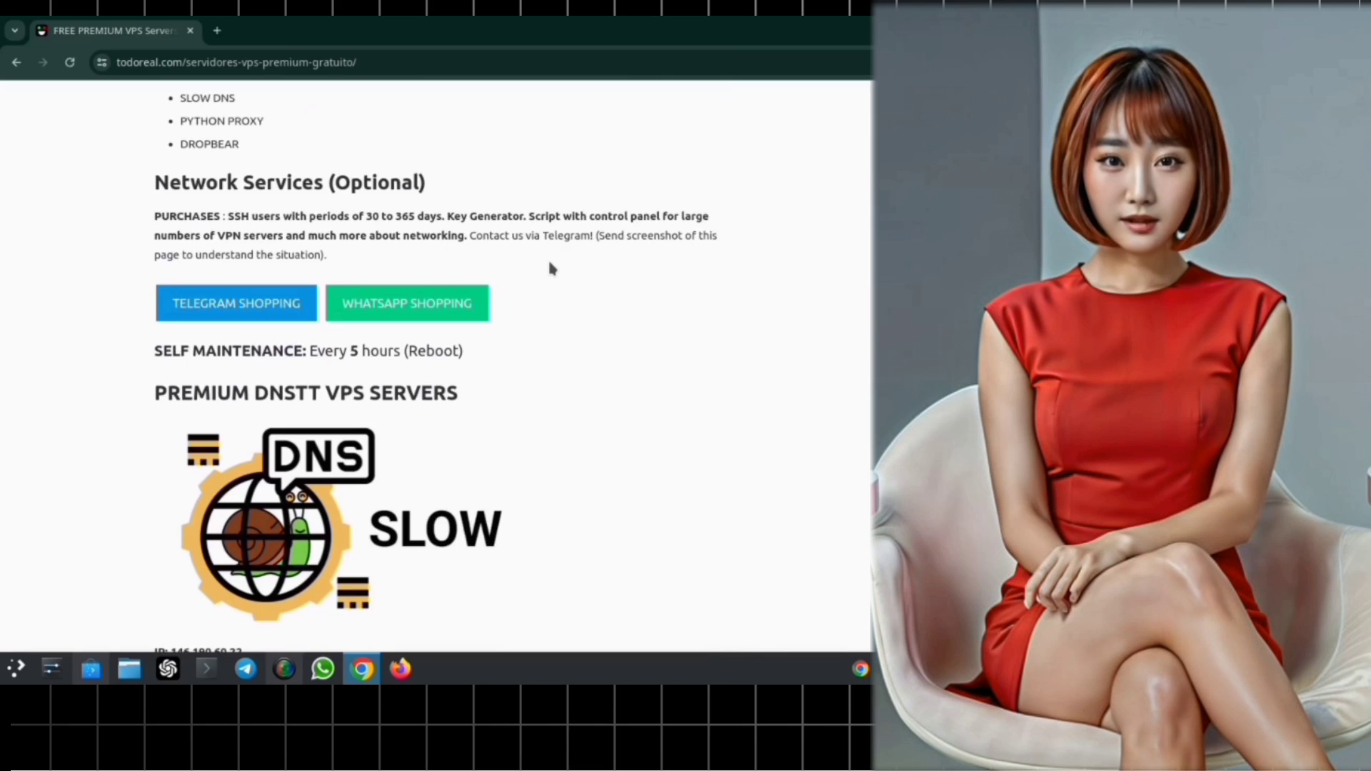
{"action": "scroll", "scroll_direction": "down", "scroll_amount": 3}
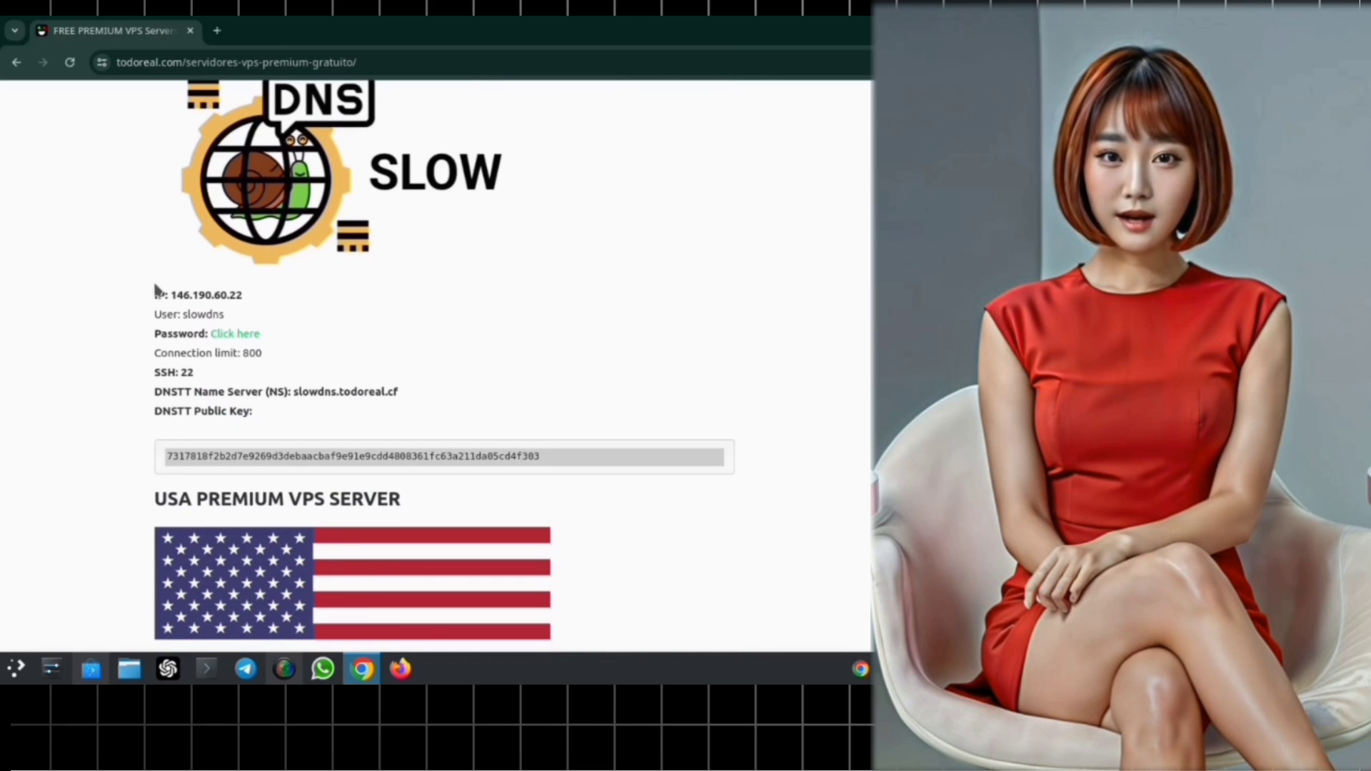
{"action": "left_click_drag", "start_coordinate": [155, 293], "coordinate": [542, 456]}
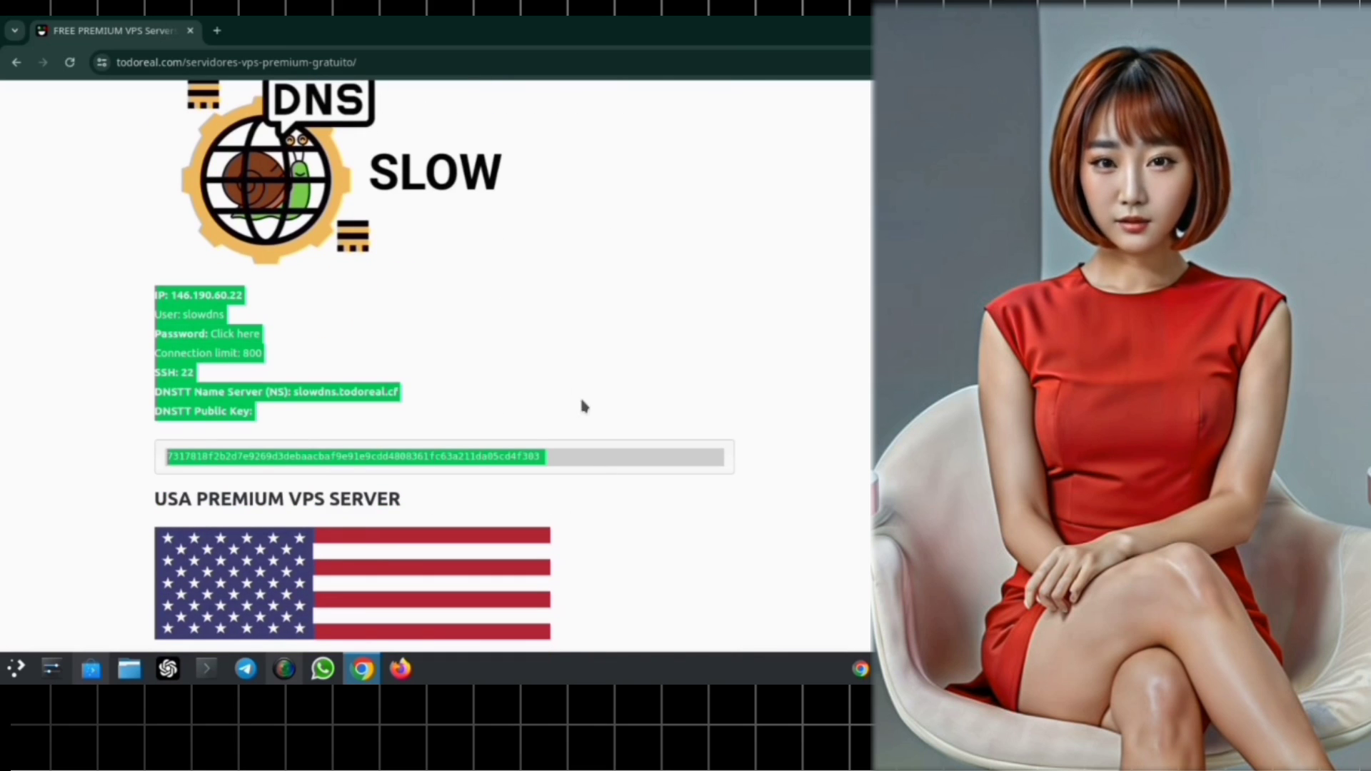
{"action": "scroll", "scroll_direction": "down", "scroll_amount": 3}
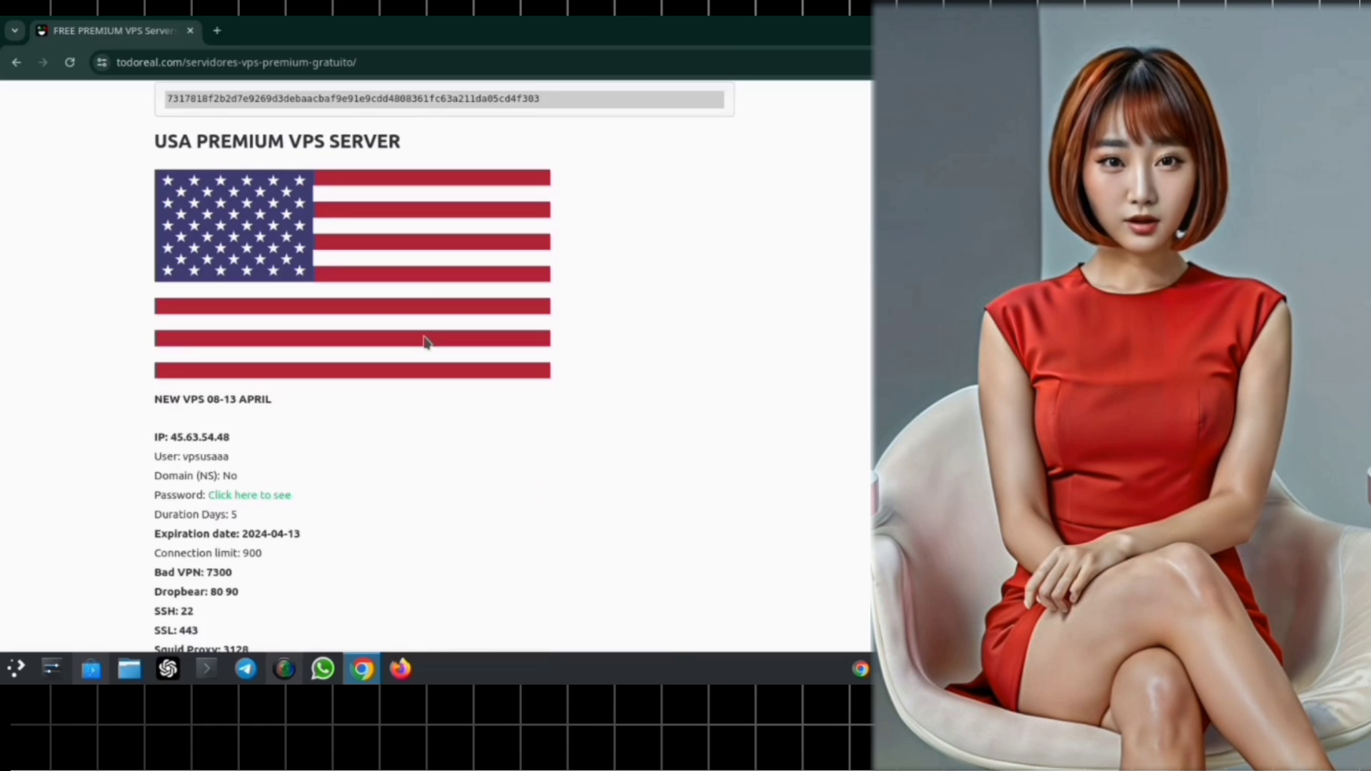
{"action": "scroll", "scroll_direction": "down", "scroll_amount": 3}
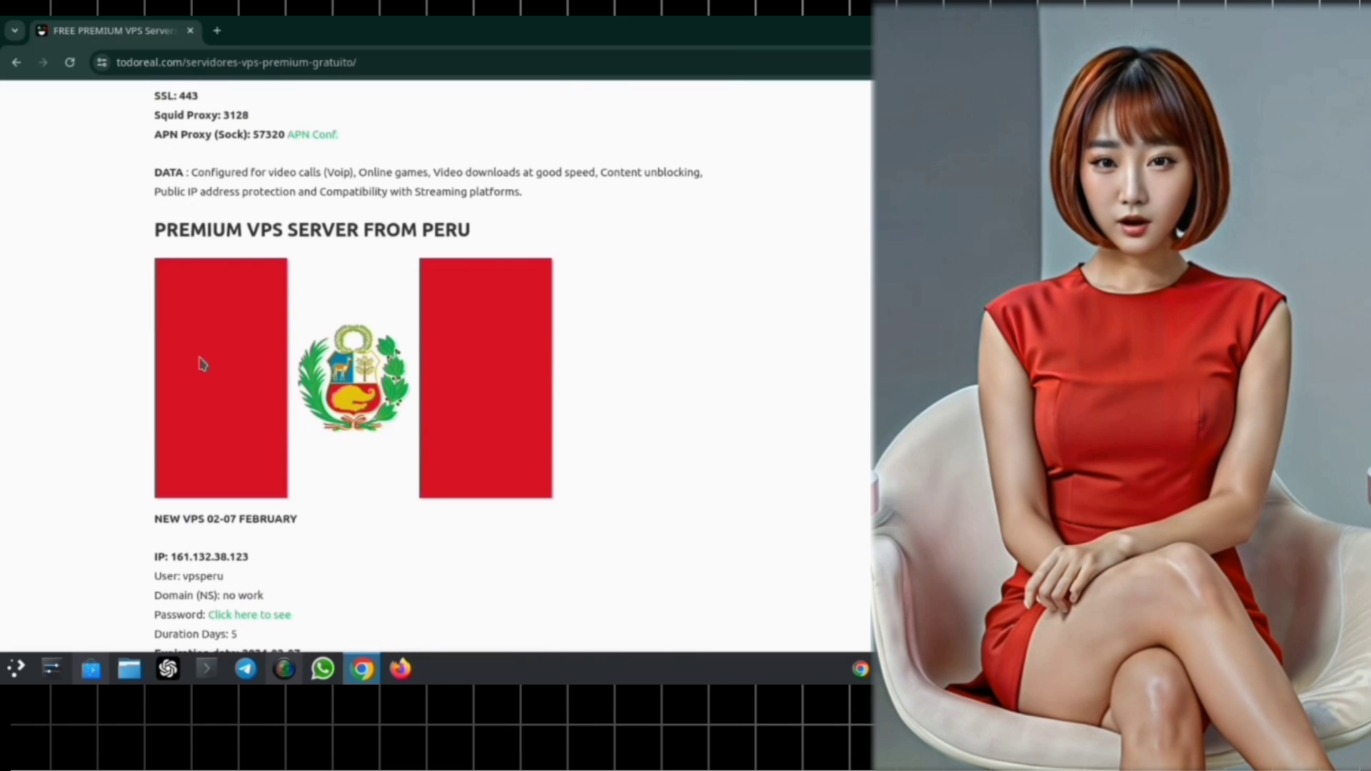
{"action": "scroll", "scroll_direction": "down", "scroll_amount": 3}
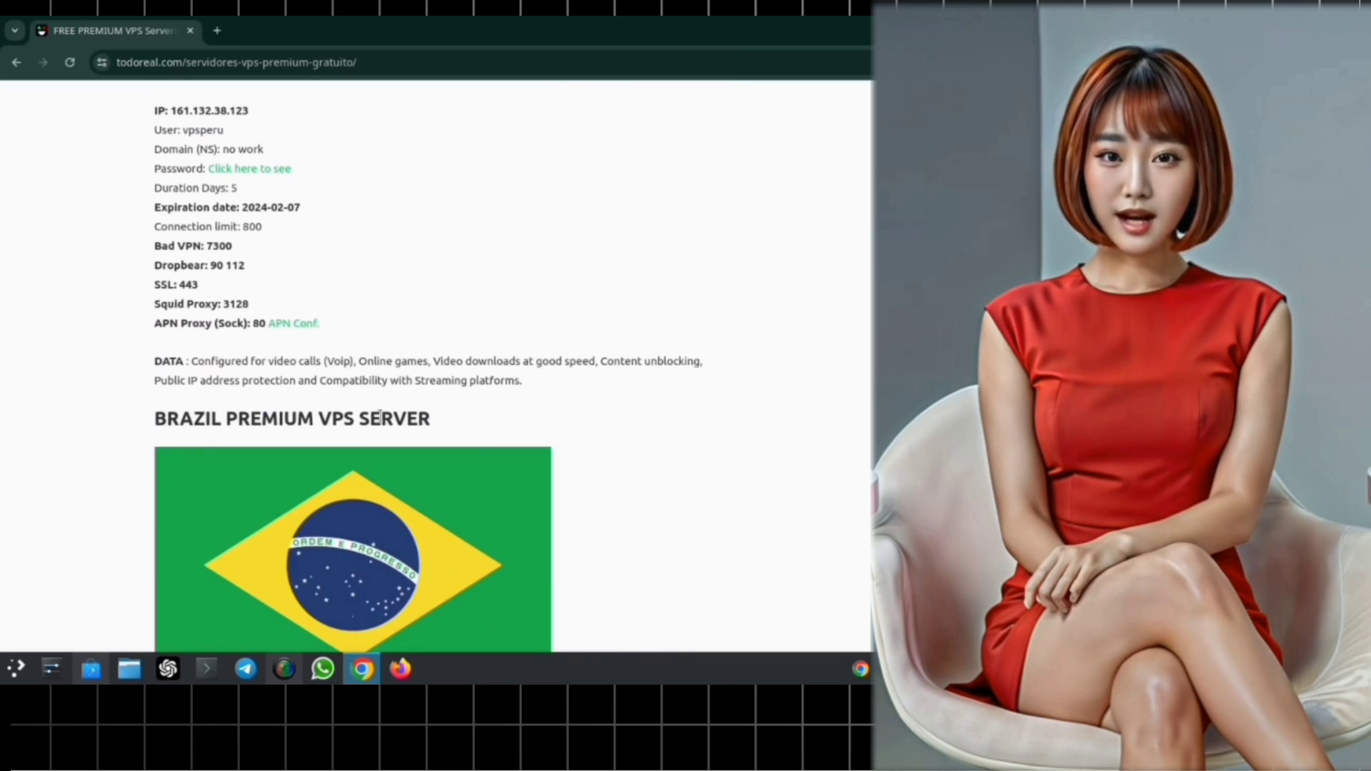
{"action": "scroll", "scroll_direction": "down", "scroll_amount": 3}
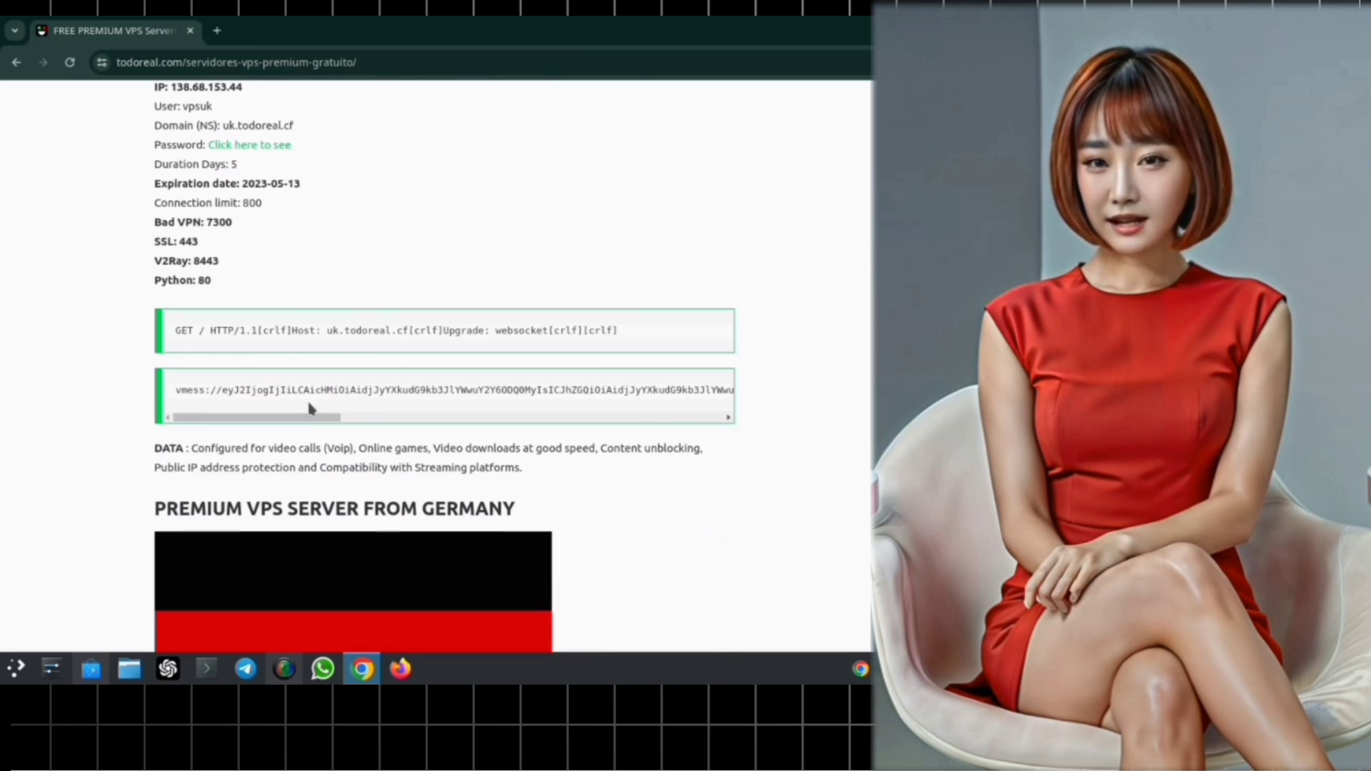
{"action": "scroll", "scroll_direction": "down", "scroll_amount": 3}
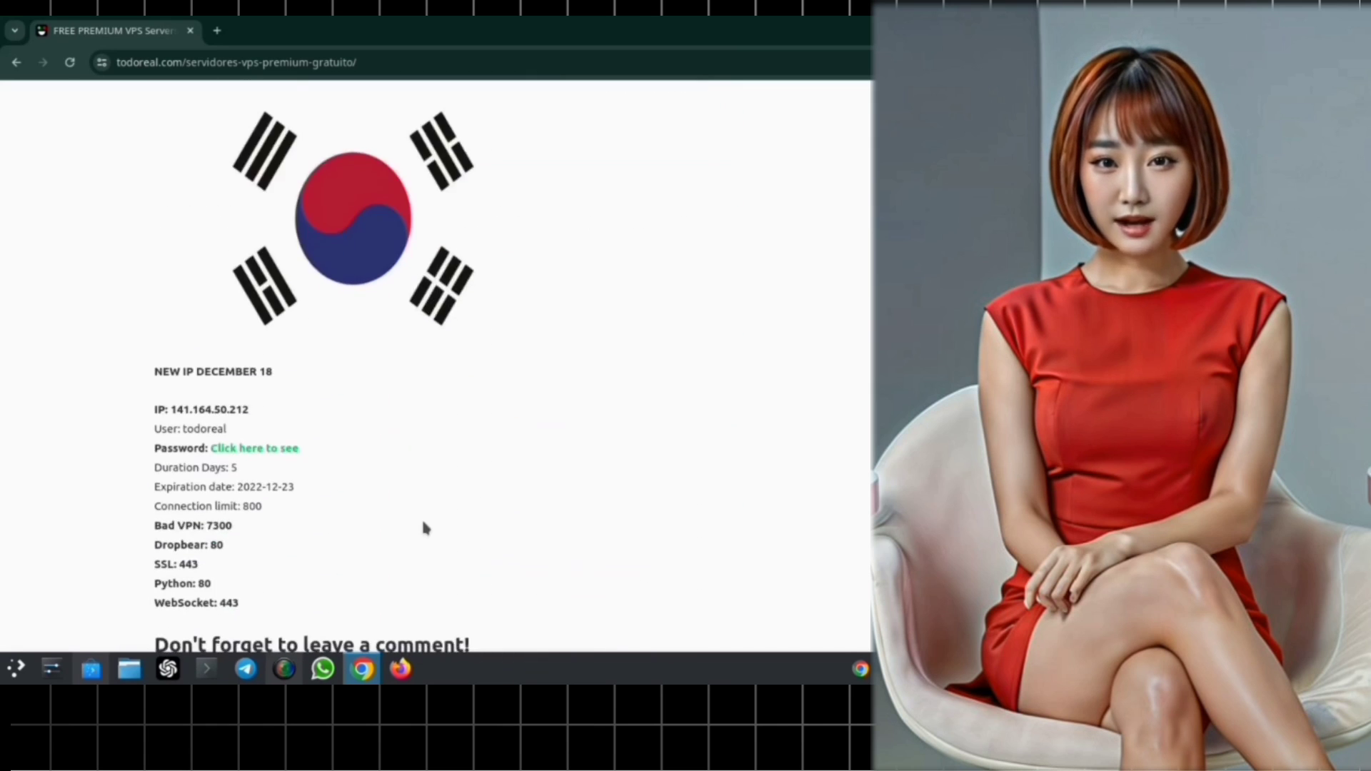
{"action": "scroll", "scroll_direction": "down", "scroll_amount": 3}
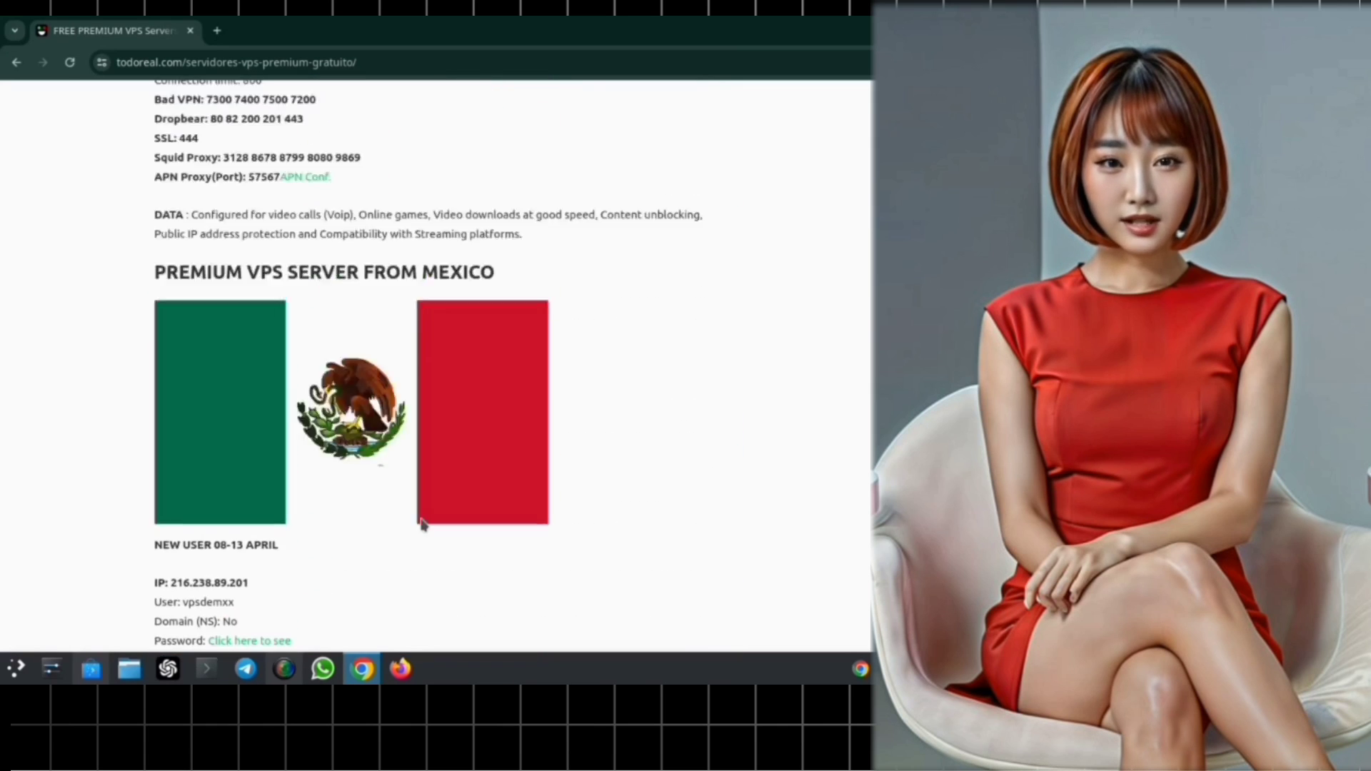
{"action": "scroll", "scroll_direction": "down", "scroll_amount": 3}
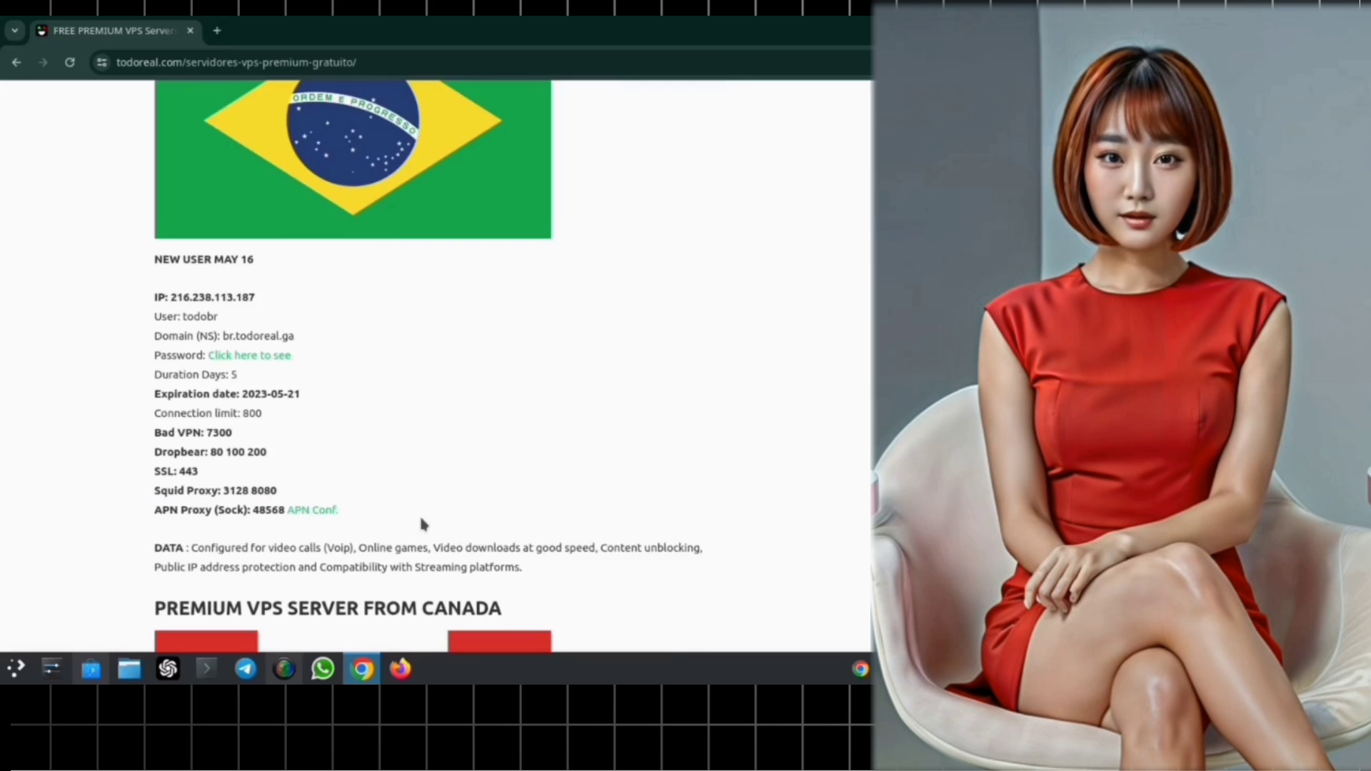
{"action": "scroll", "scroll_direction": "down", "scroll_amount": 3}
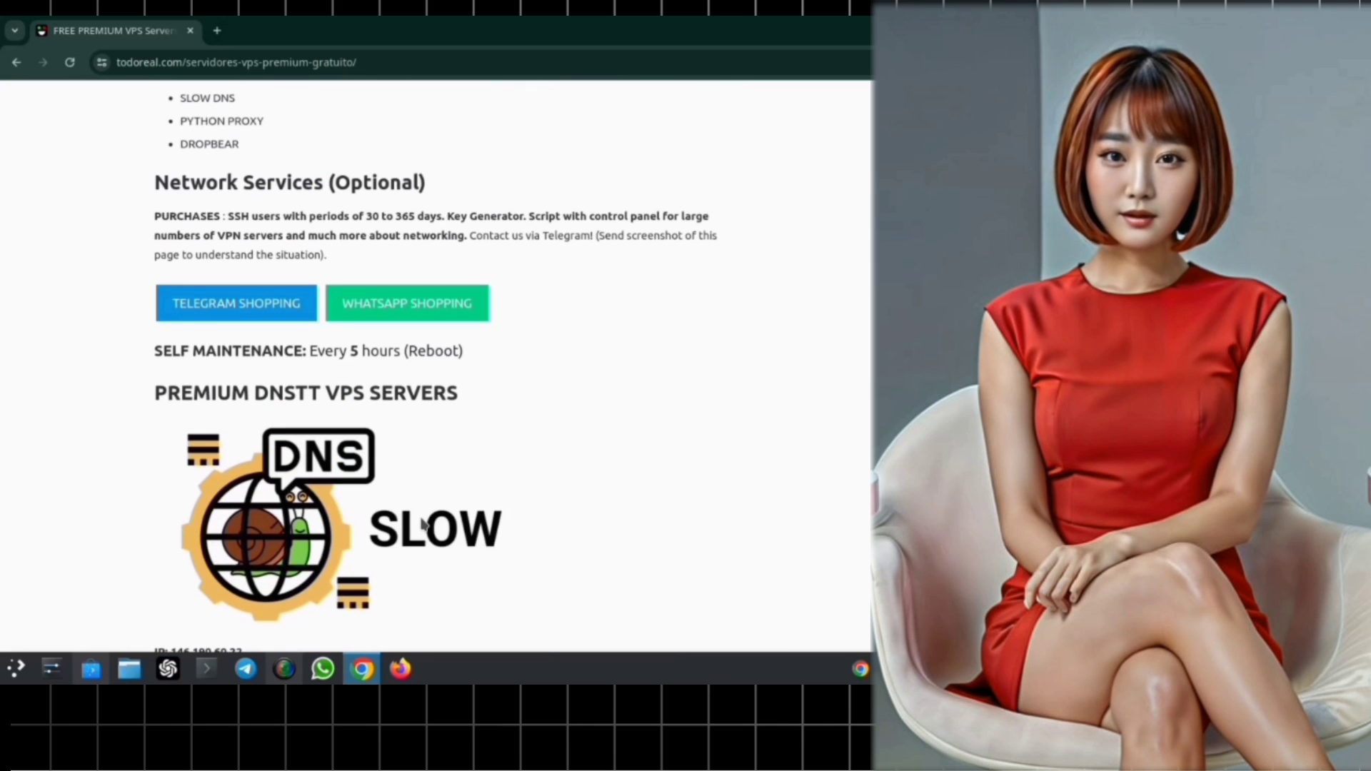
{"action": "scroll", "scroll_direction": "down", "scroll_amount": 3}
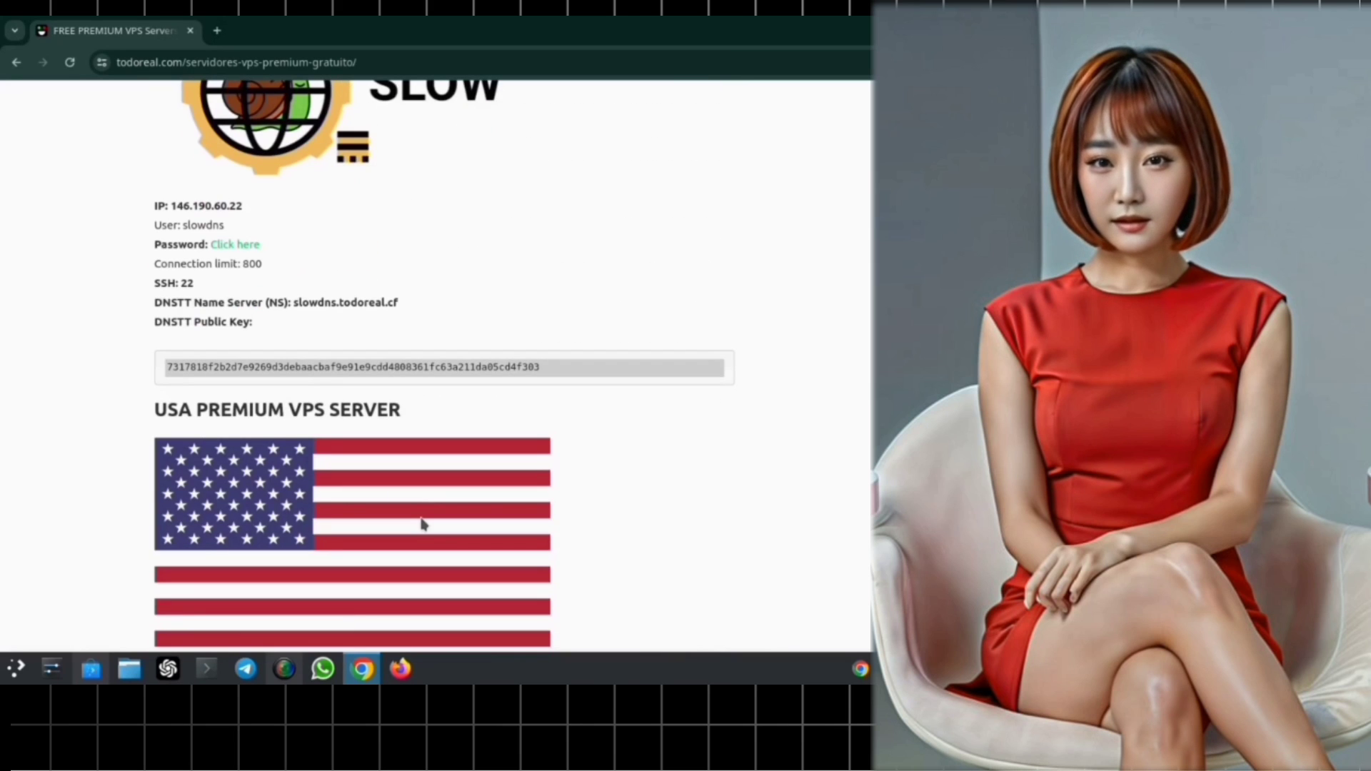
{"action": "mouse_move", "coordinate": [235, 244]}
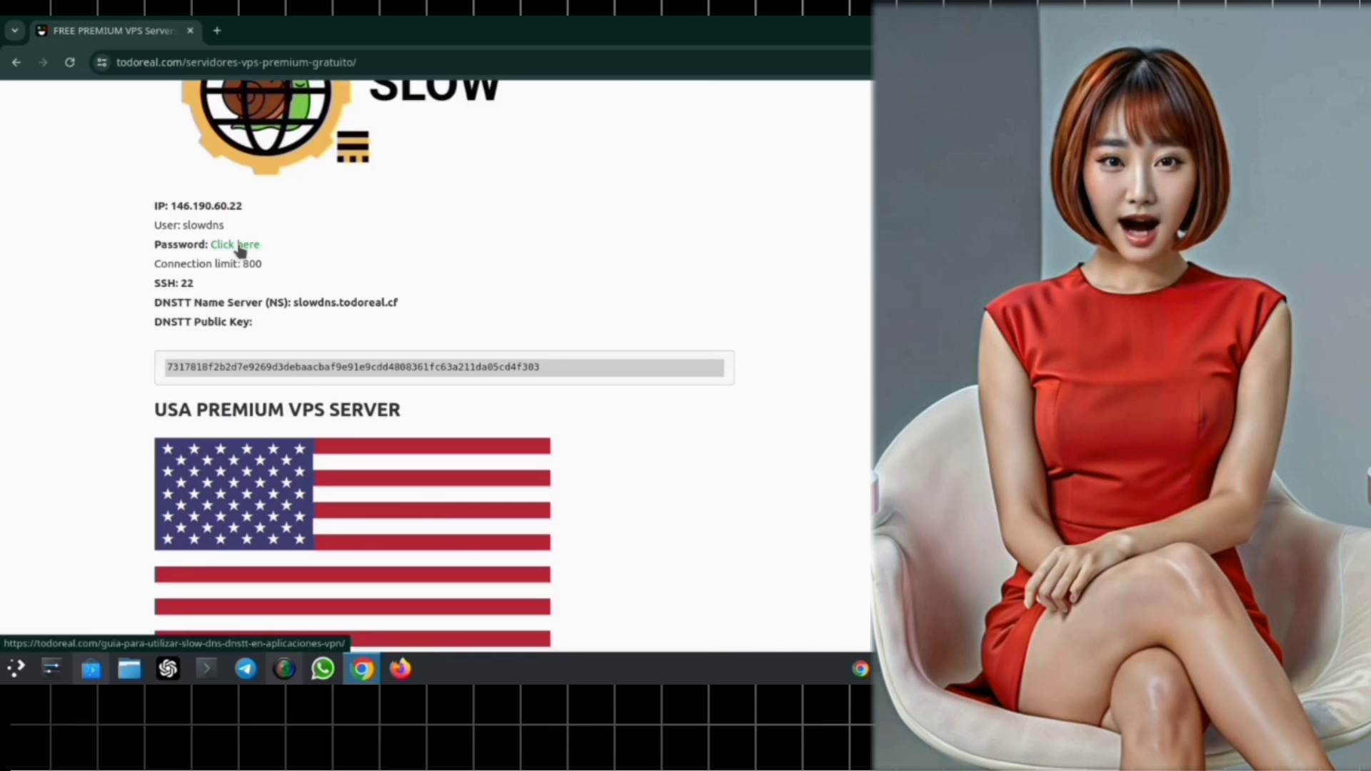
Follow the Slow DNS password link, then 'Click here to view' under 'User for Slow DNS'.
{"action": "left_click", "coordinate": [233, 245]}
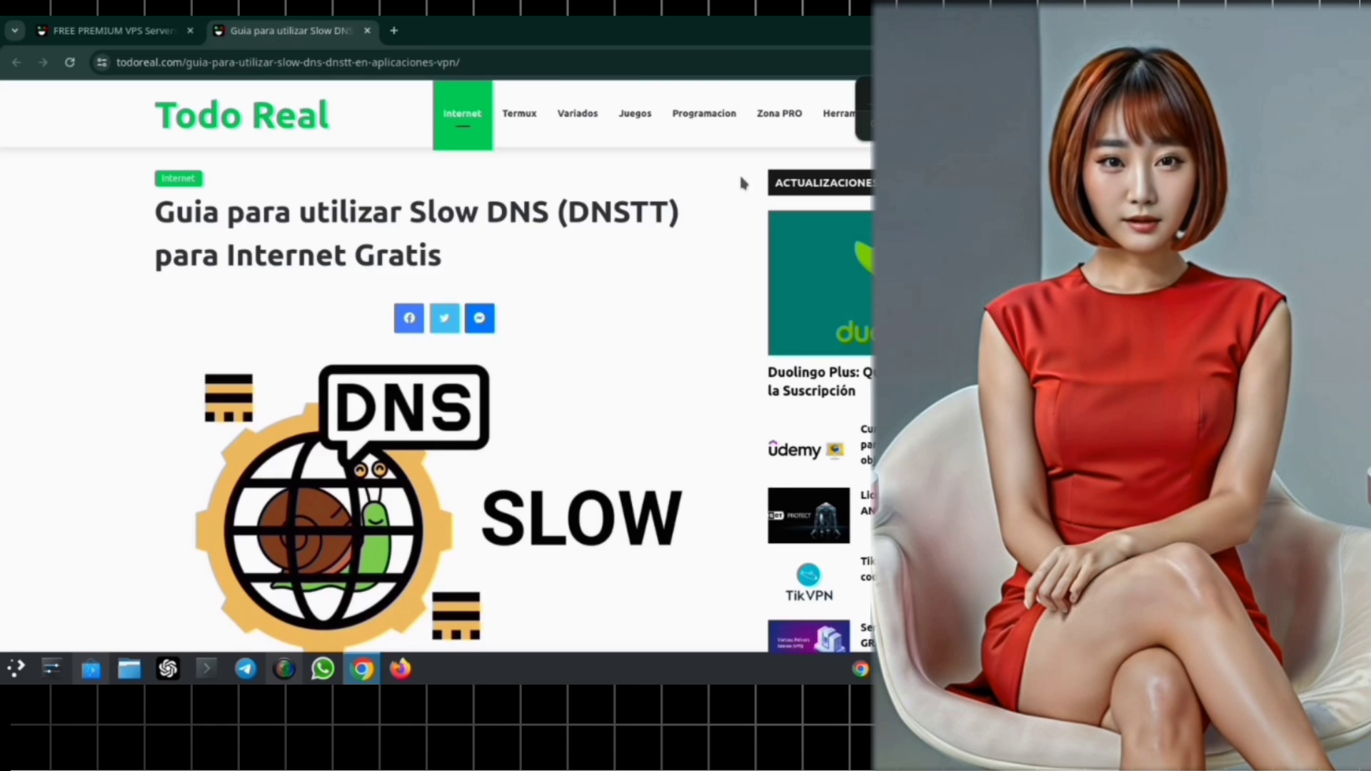
{"action": "scroll", "scroll_direction": "down", "scroll_amount": 3}
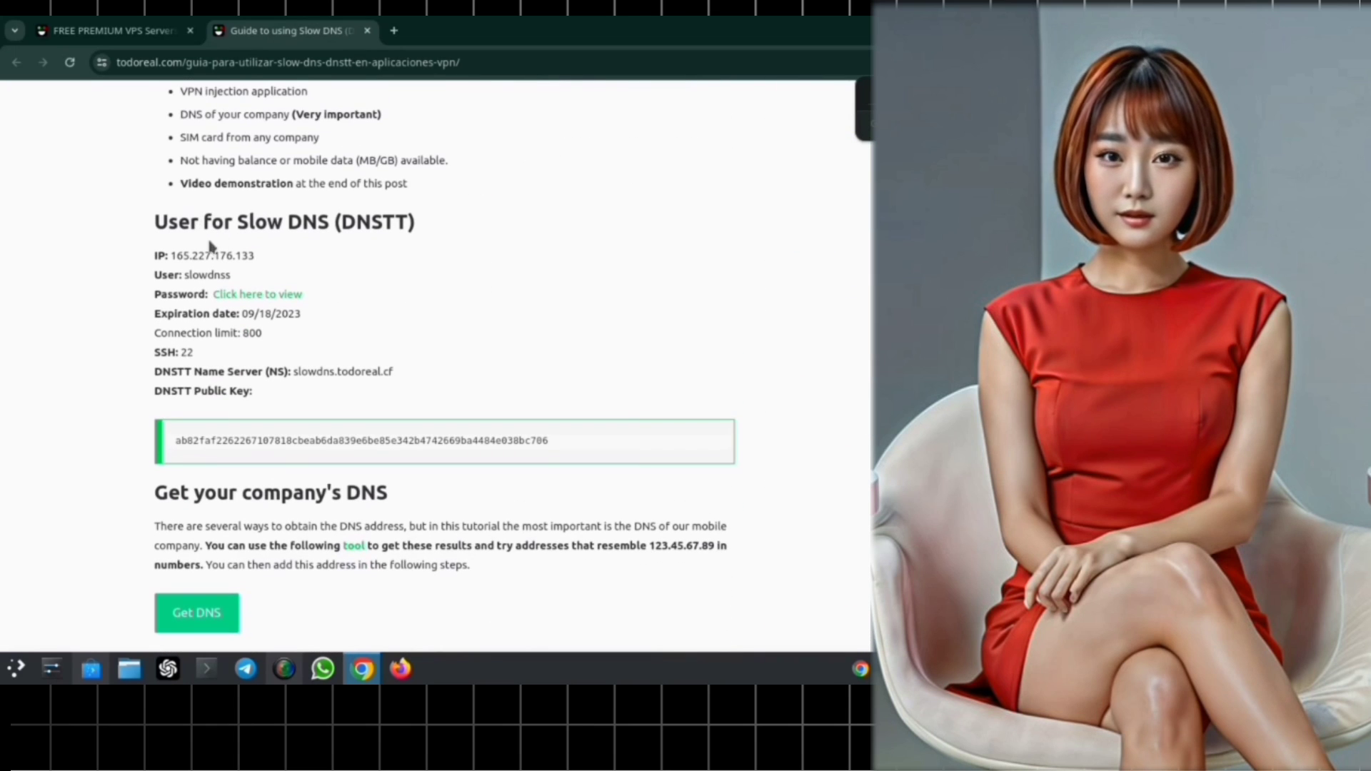
{"action": "scroll", "scroll_direction": "down", "scroll_amount": 3}
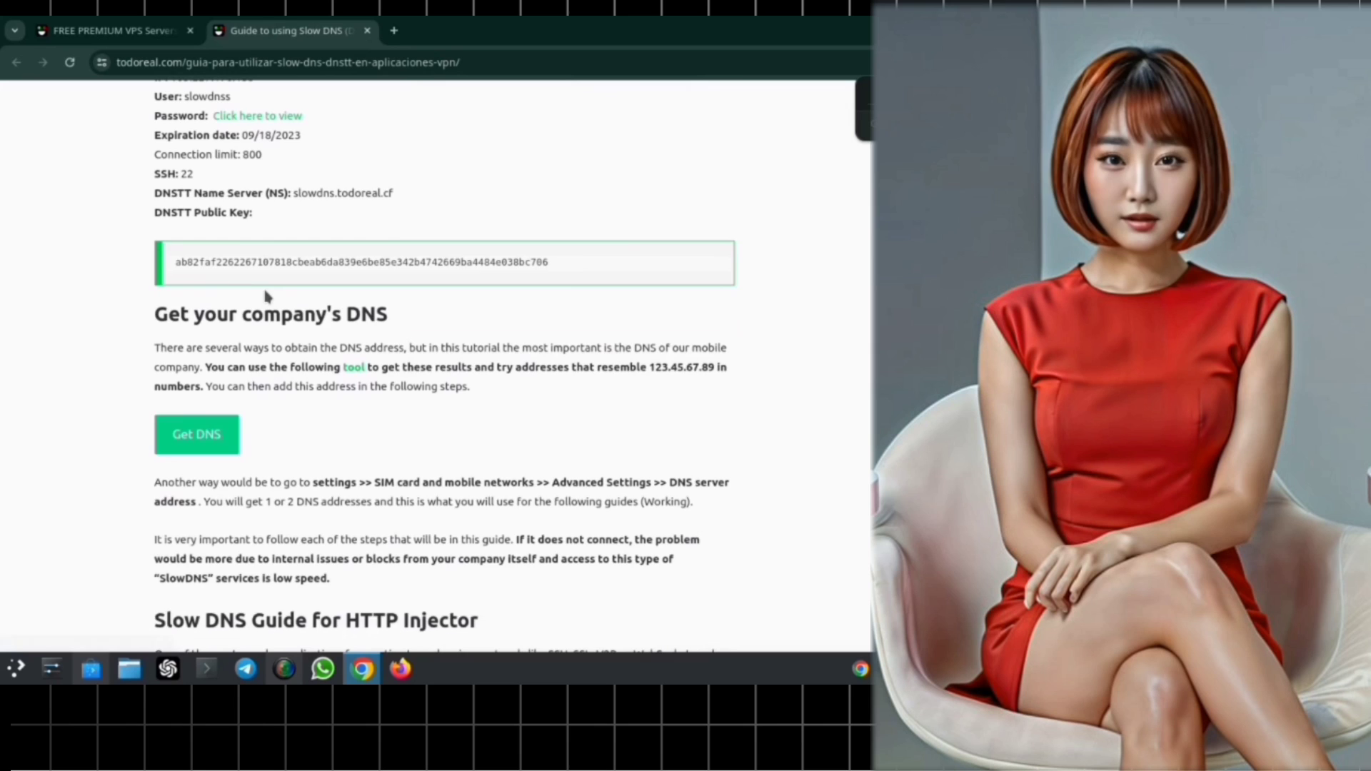
{"action": "left_click", "coordinate": [196, 435]}
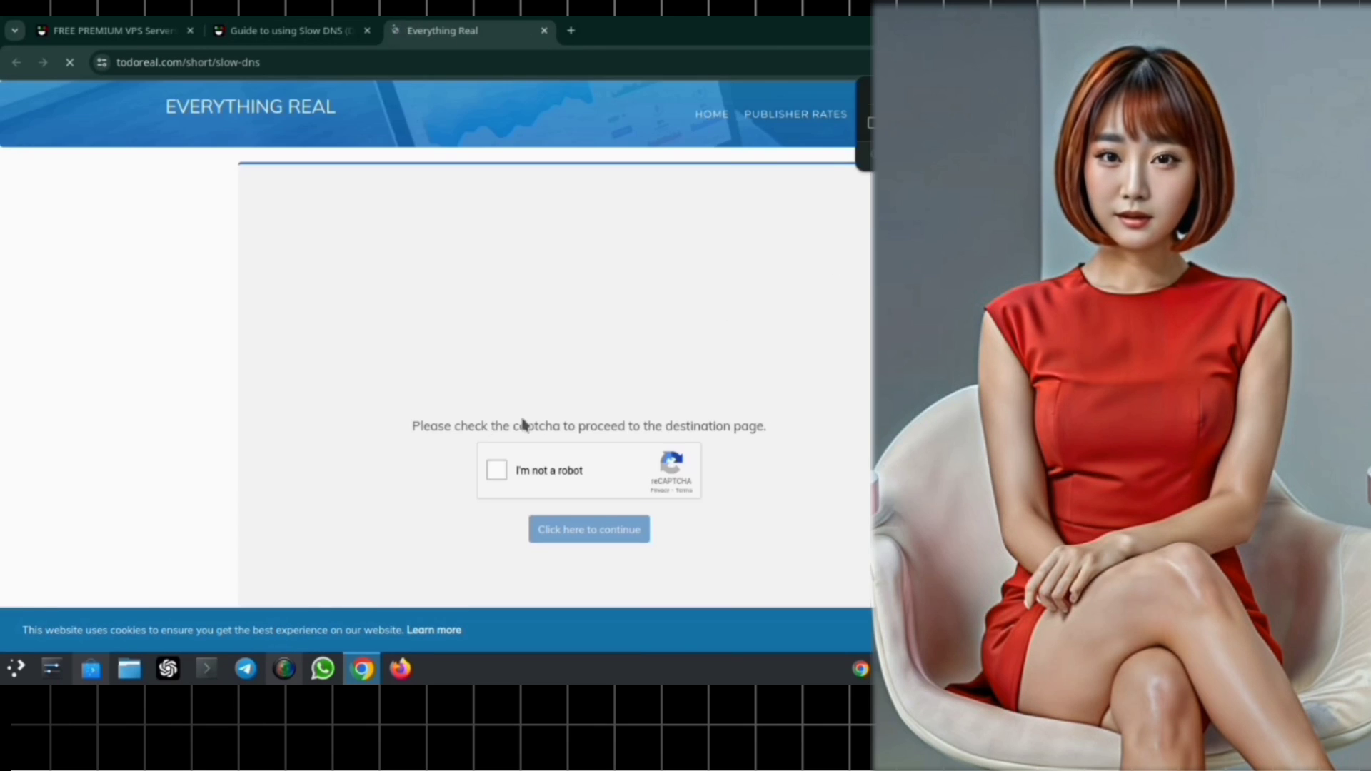
Clear the 'I'm not a robot' captcha and countdown, then use 'Obtener vínculo'.
{"action": "left_click", "coordinate": [495, 471]}
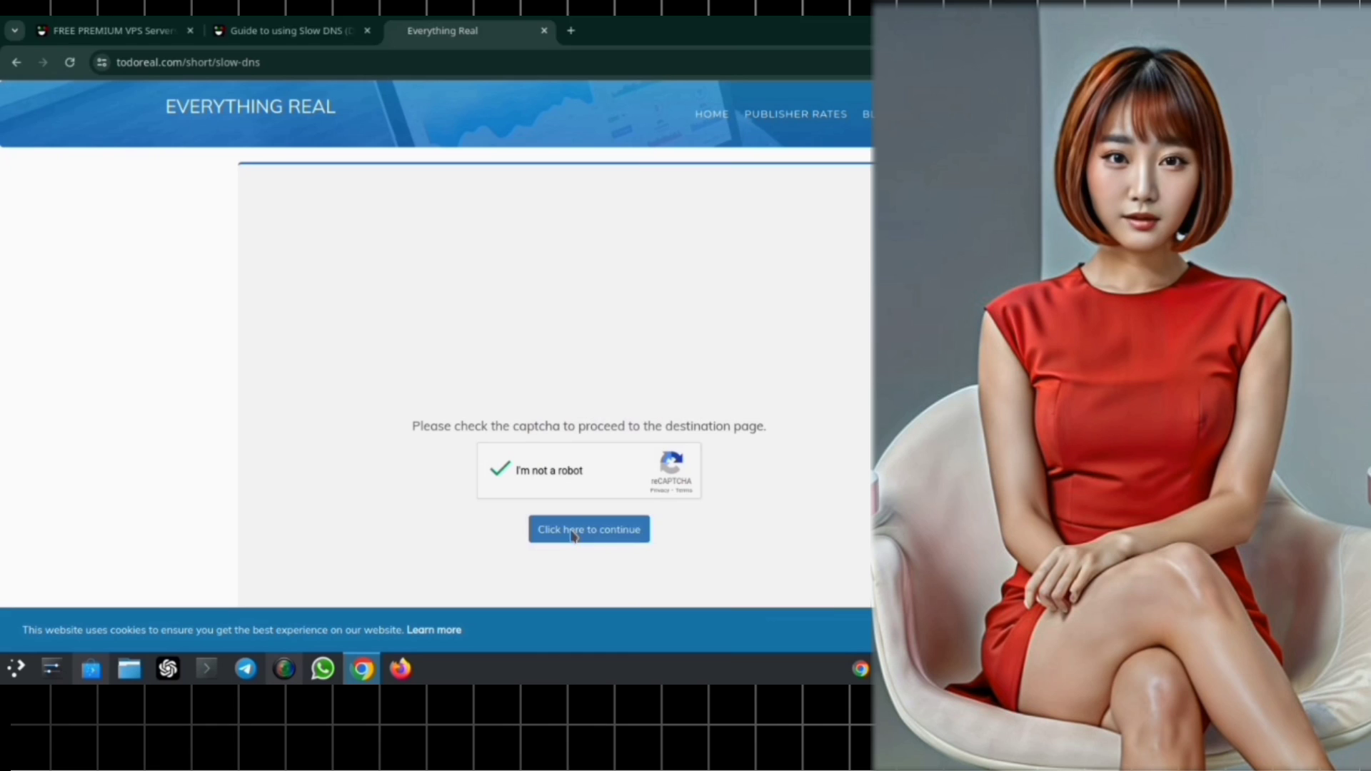
{"action": "left_click", "coordinate": [589, 529]}
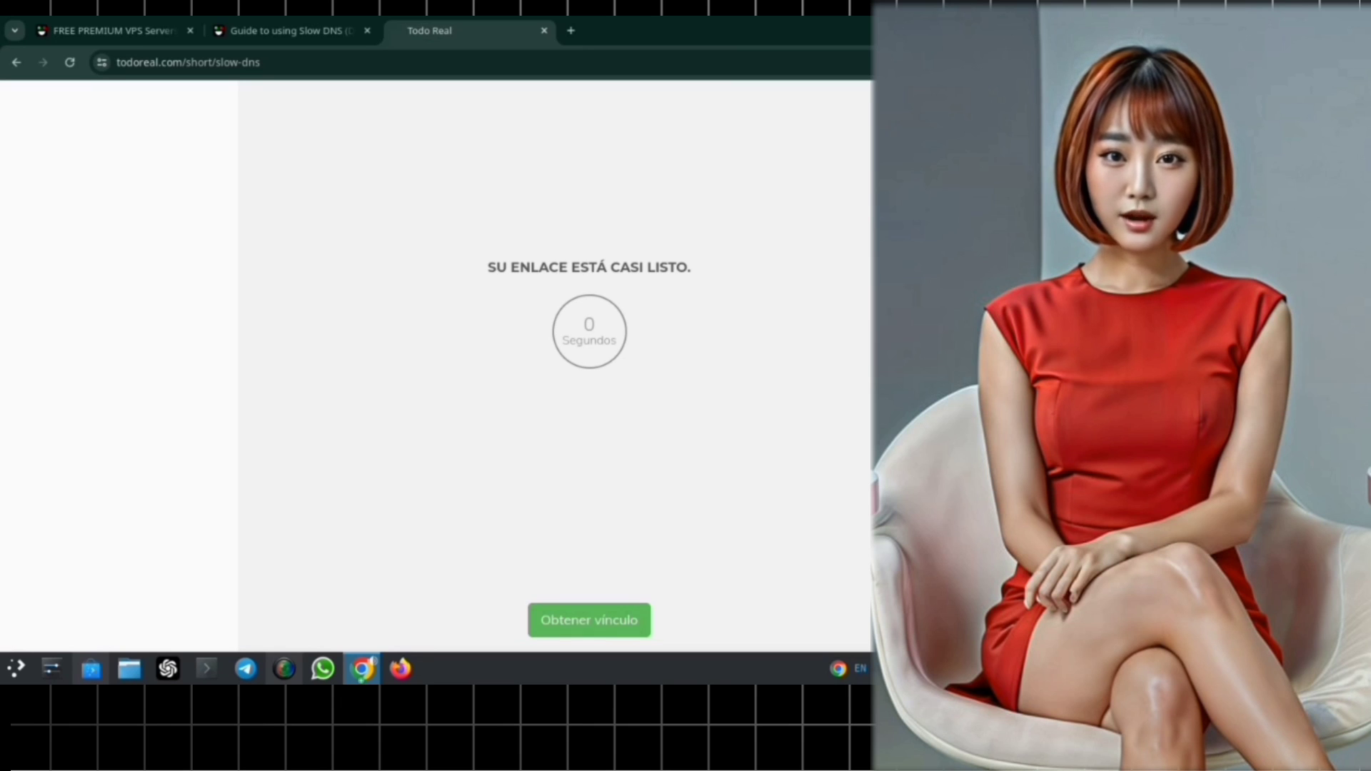
{"action": "left_click", "coordinate": [588, 619]}
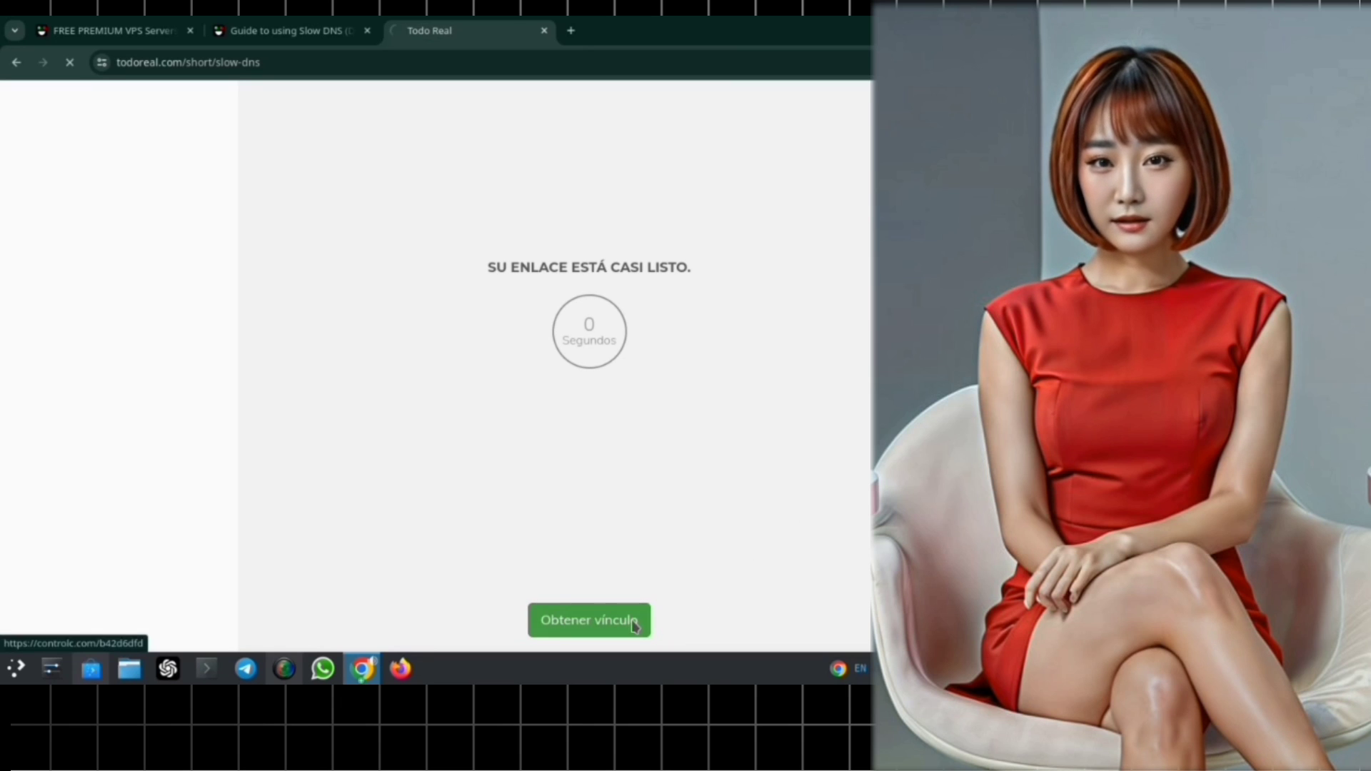
{"action": "left_click", "coordinate": [589, 620]}
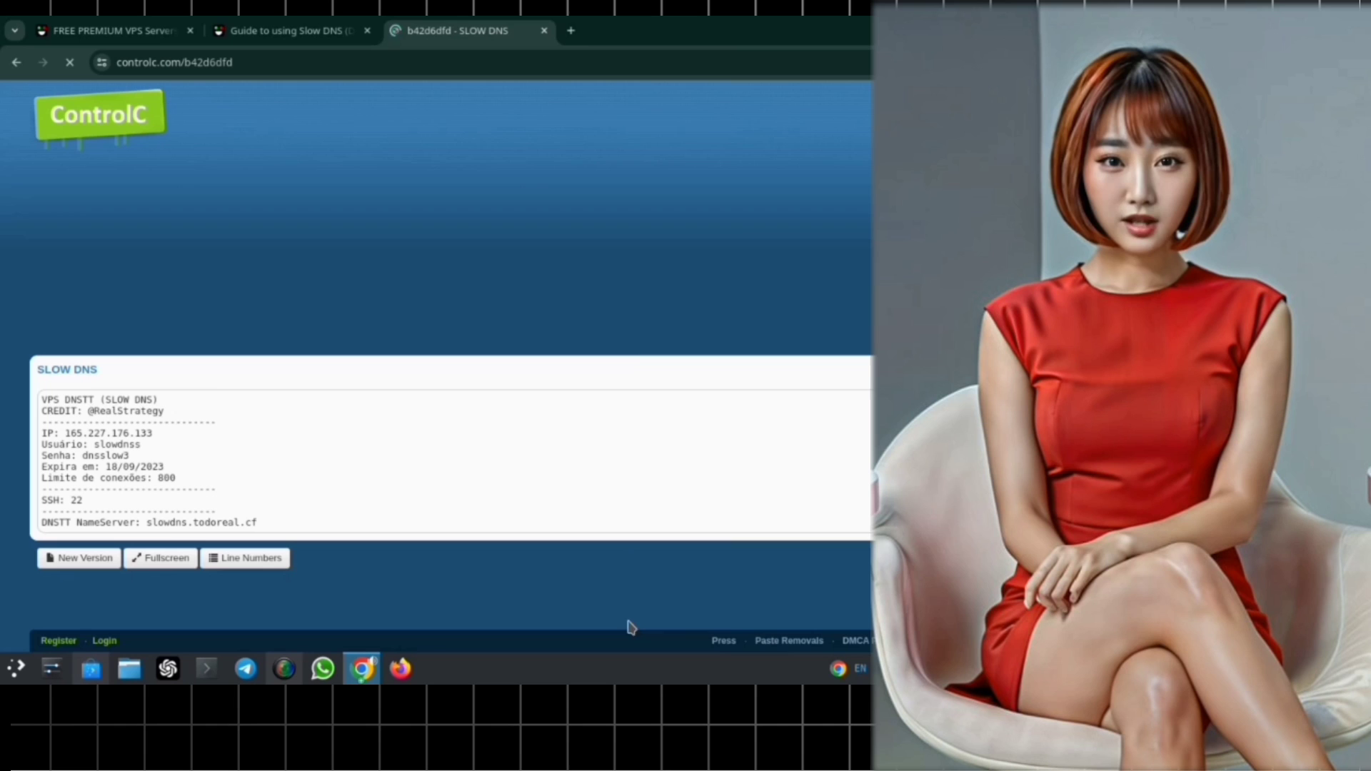
Highlight the paste's IP through 'Limite de conexões' lines, then switch to the YouTube tab.
{"action": "scroll", "scroll_direction": "down", "scroll_amount": 3}
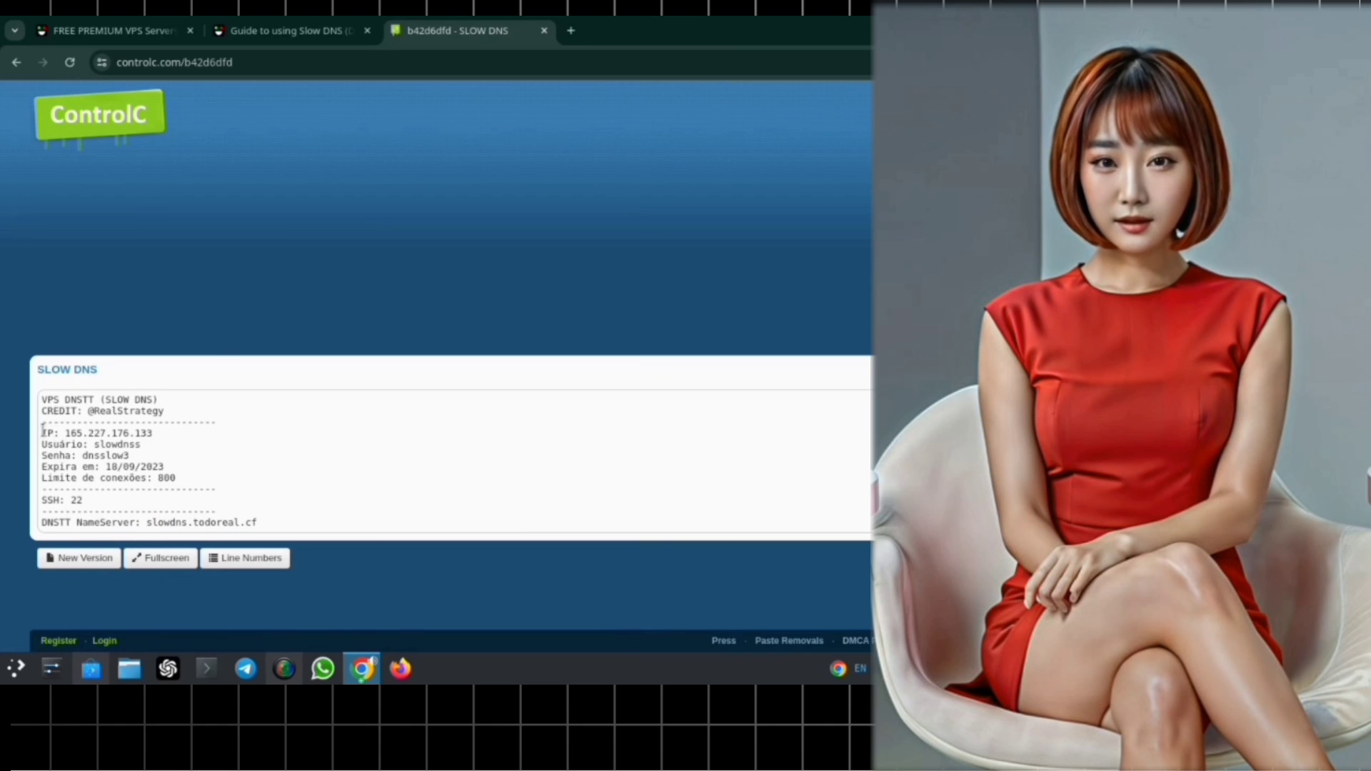
{"action": "left_click_drag", "start_coordinate": [42, 433], "coordinate": [175, 479]}
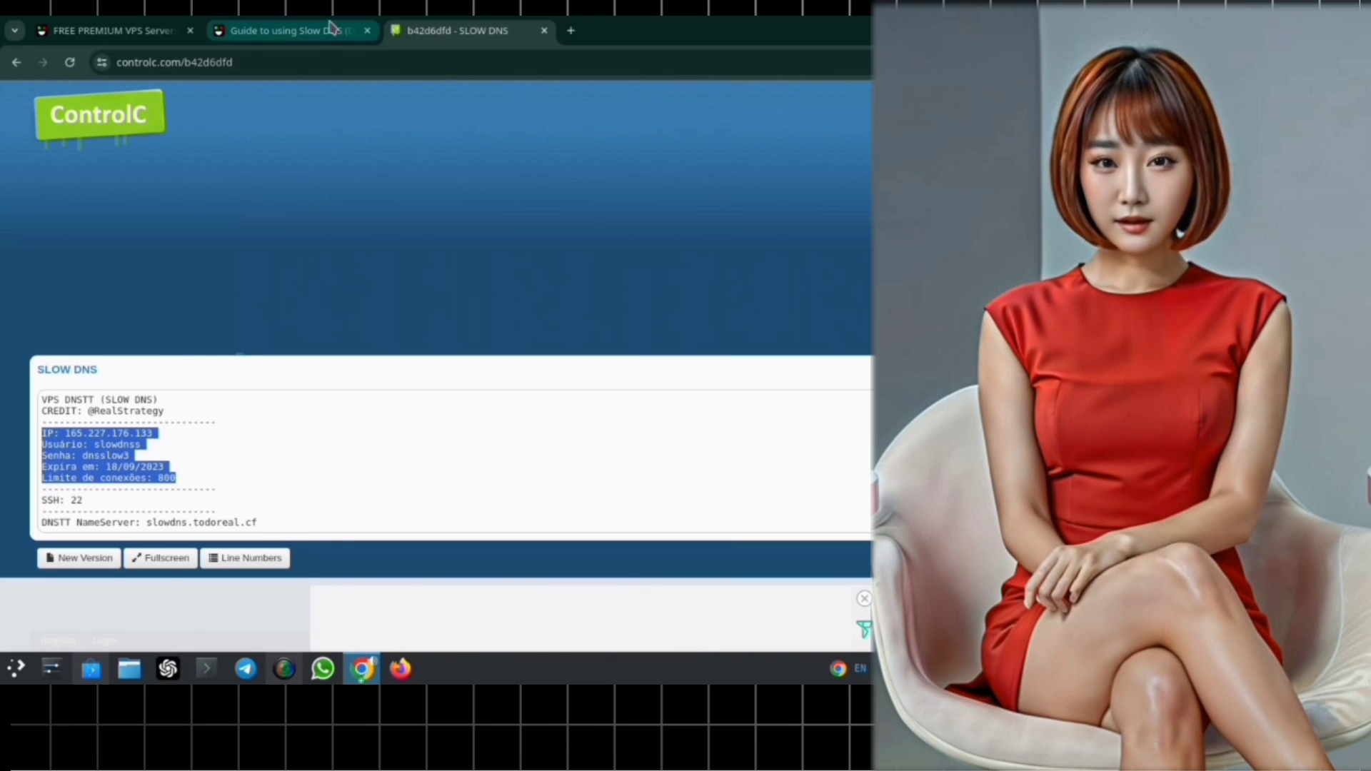
{"action": "left_click", "coordinate": [289, 30]}
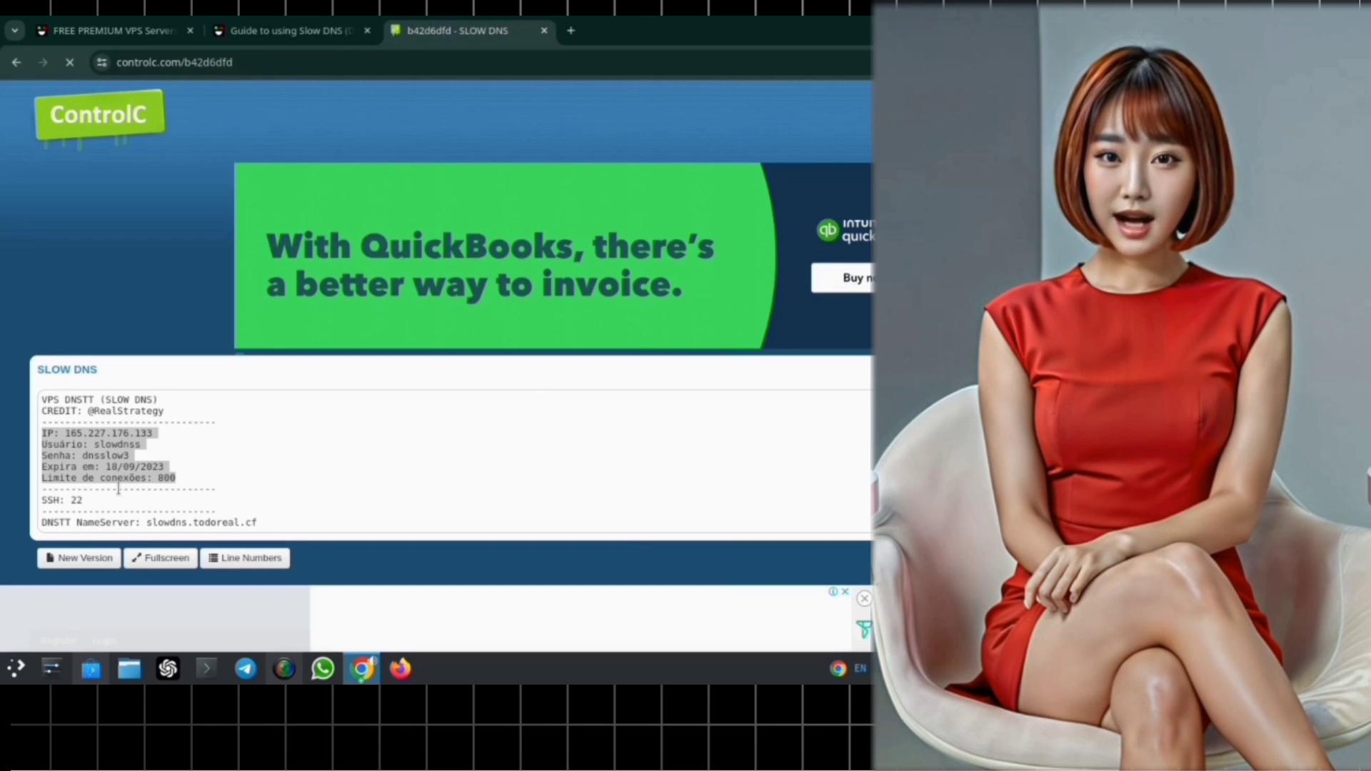
{"action": "double_click", "coordinate": [115, 444]}
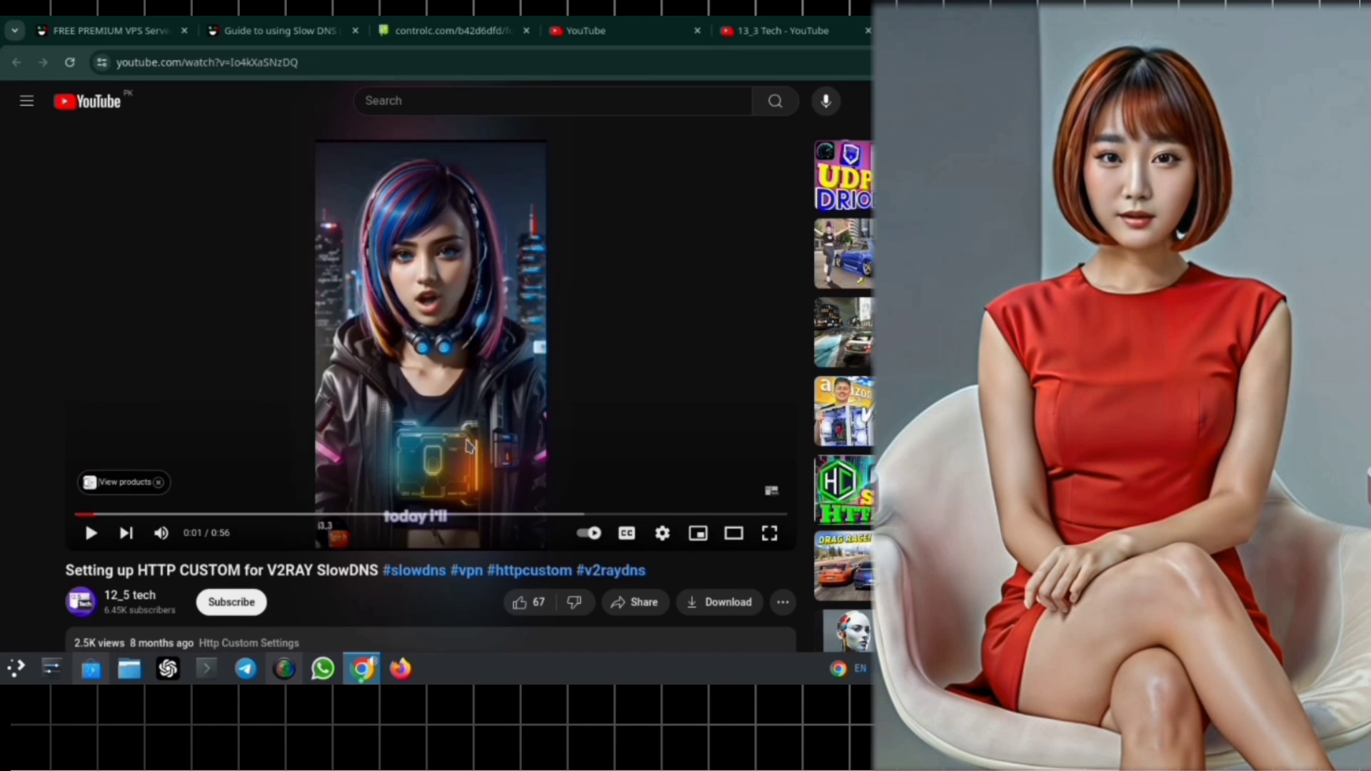
Open the 12_5 tech channel from under the HTTP Custom SlowDNS video title.
{"action": "left_click", "coordinate": [129, 595]}
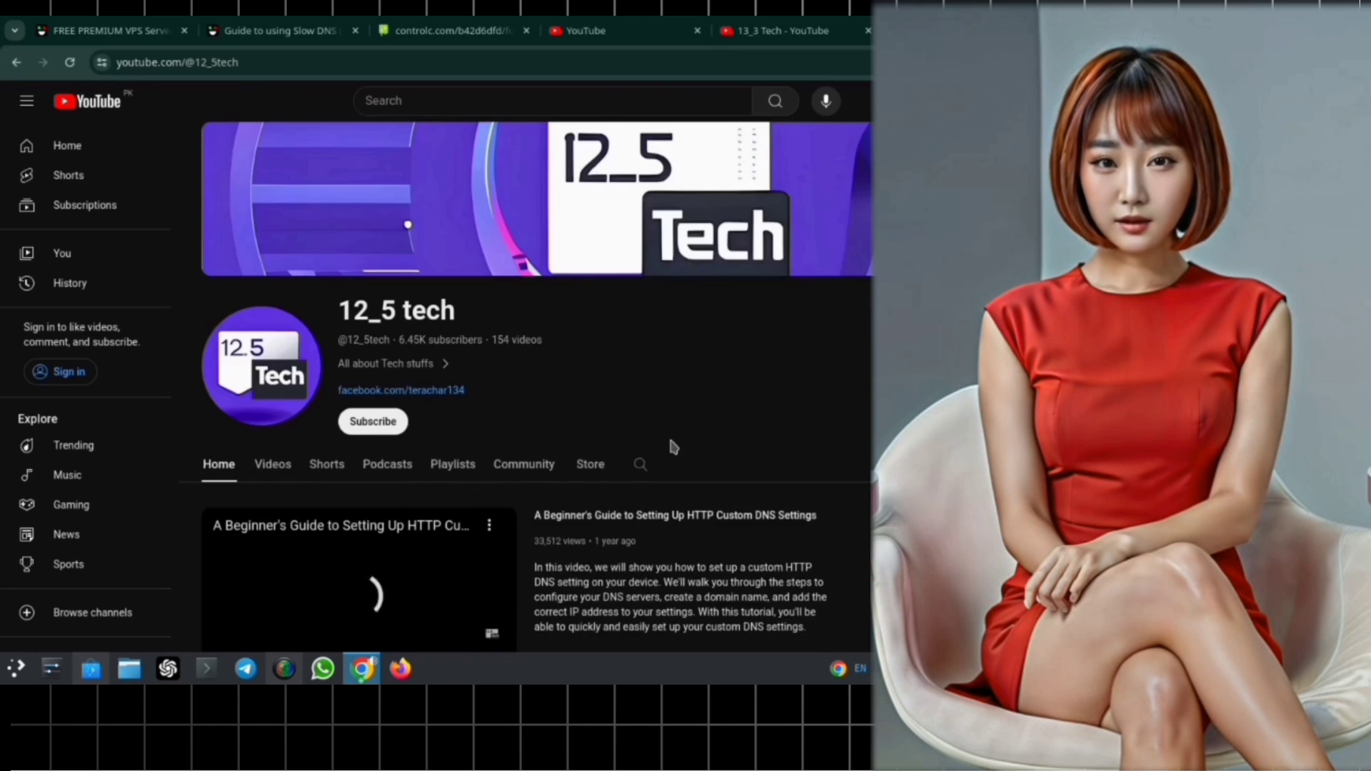